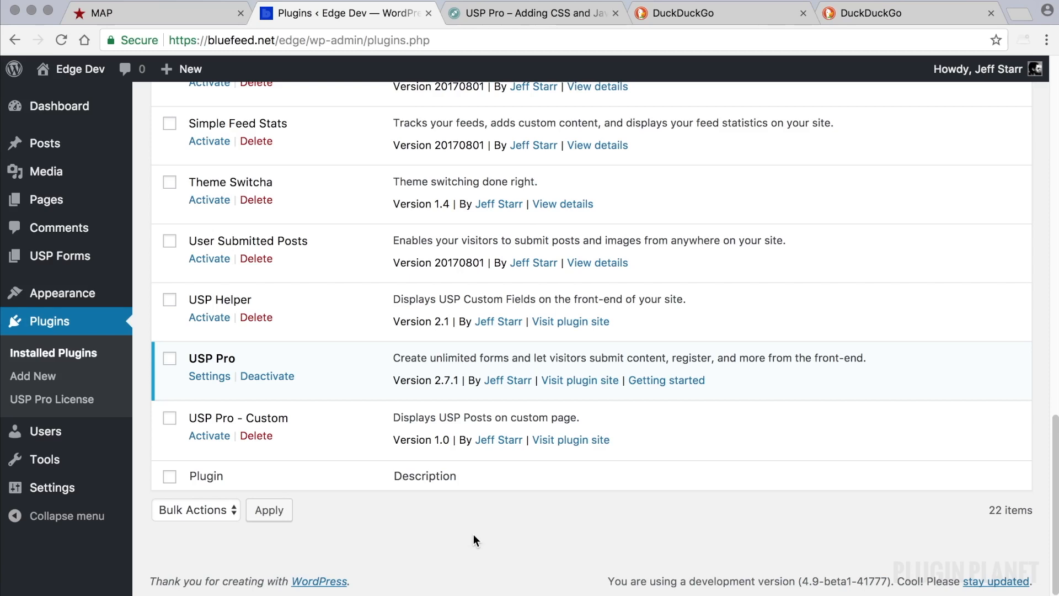
pyautogui.moveTo(413, 526)
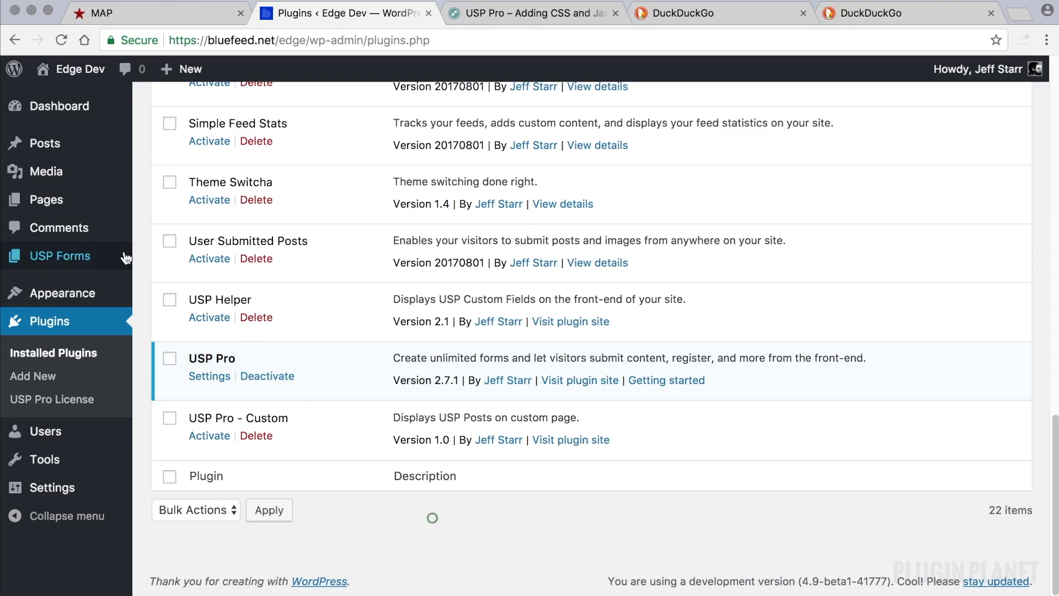
# Open the Art Directed Styles form editor and select its first custom field value
pyautogui.click(60, 256)
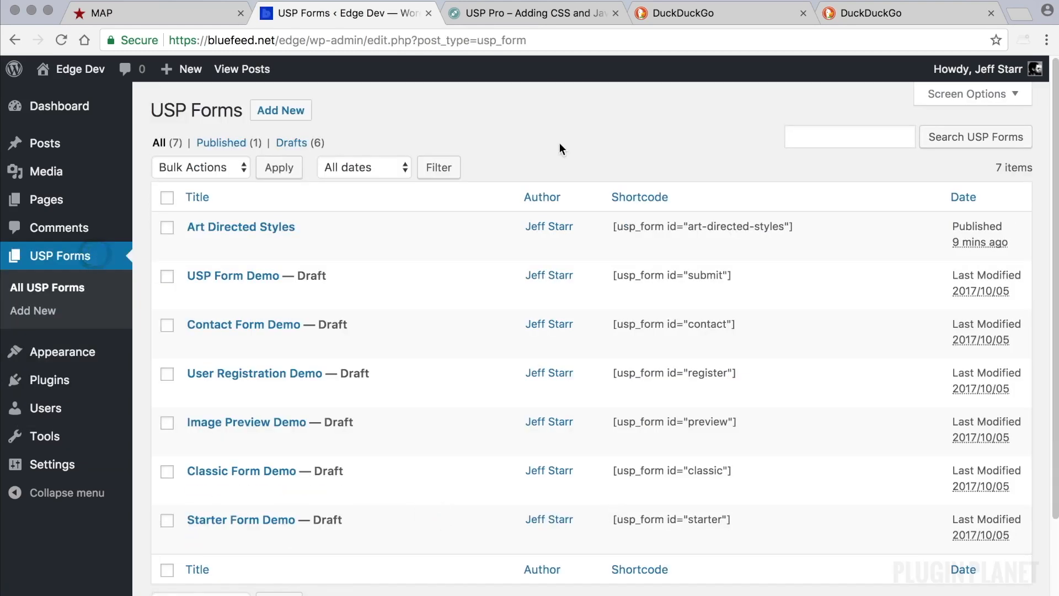
pyautogui.moveTo(491, 165)
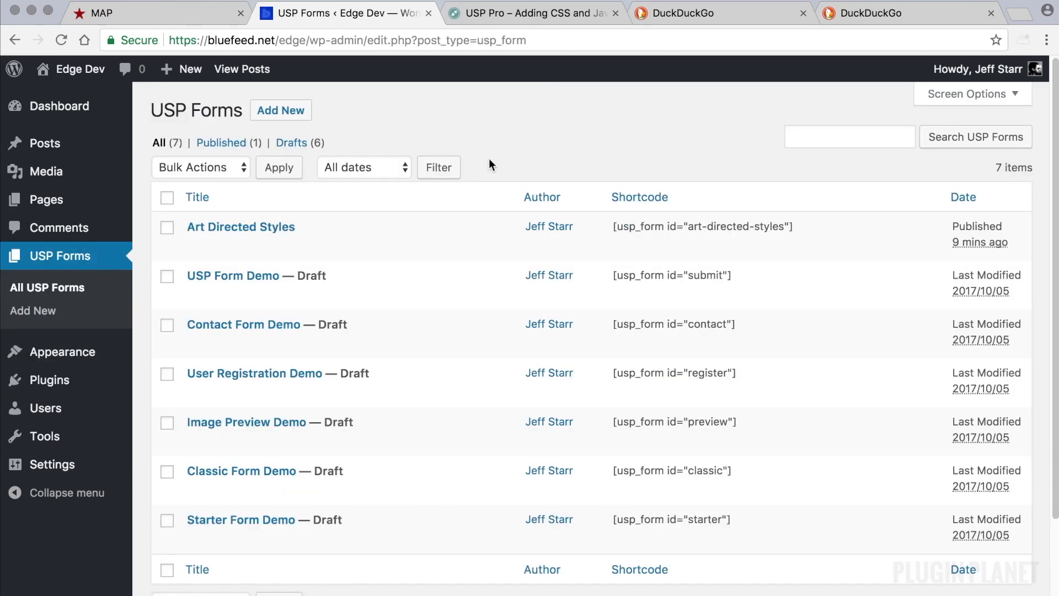
pyautogui.click(240, 227)
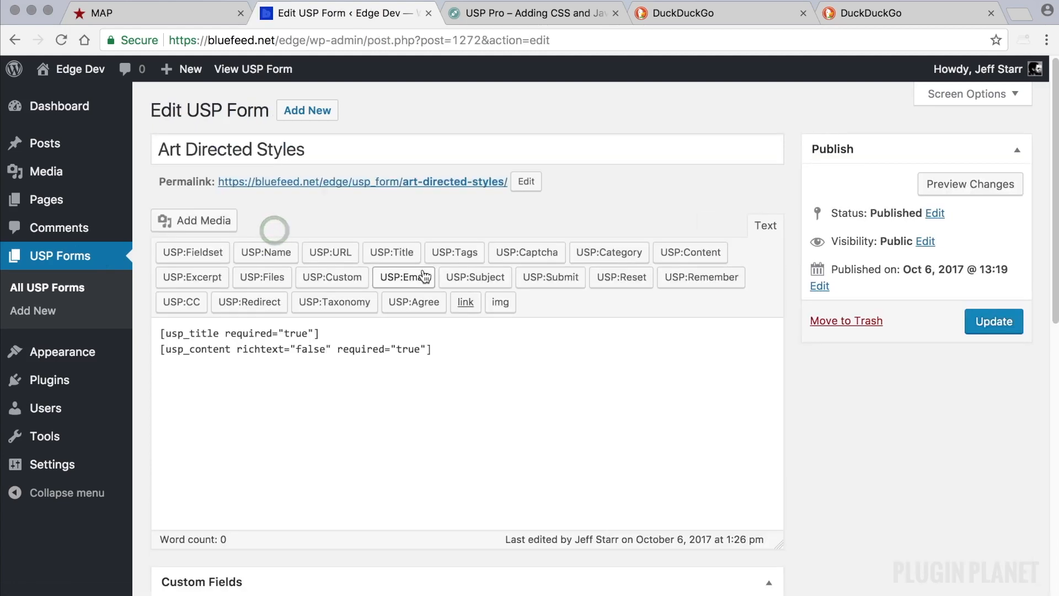
pyautogui.scroll(-3)
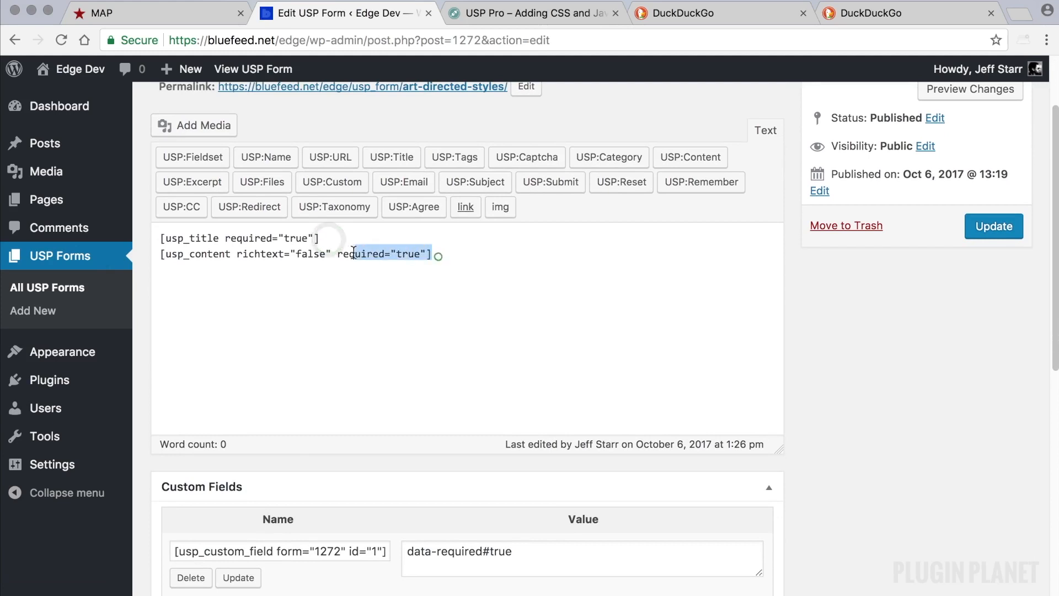
pyautogui.scroll(-3)
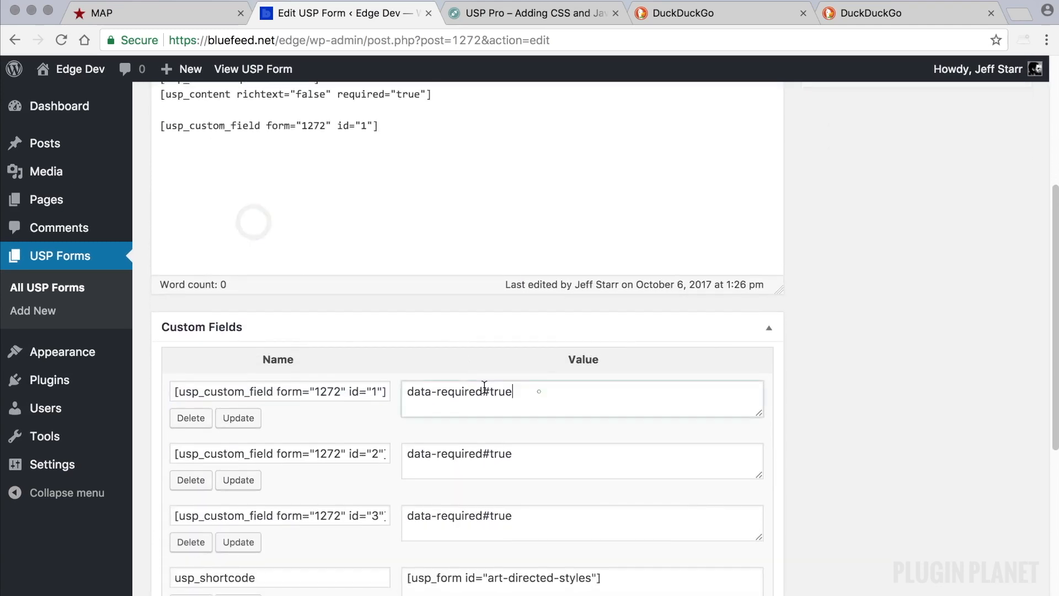
pyautogui.tripleClick(458, 391)
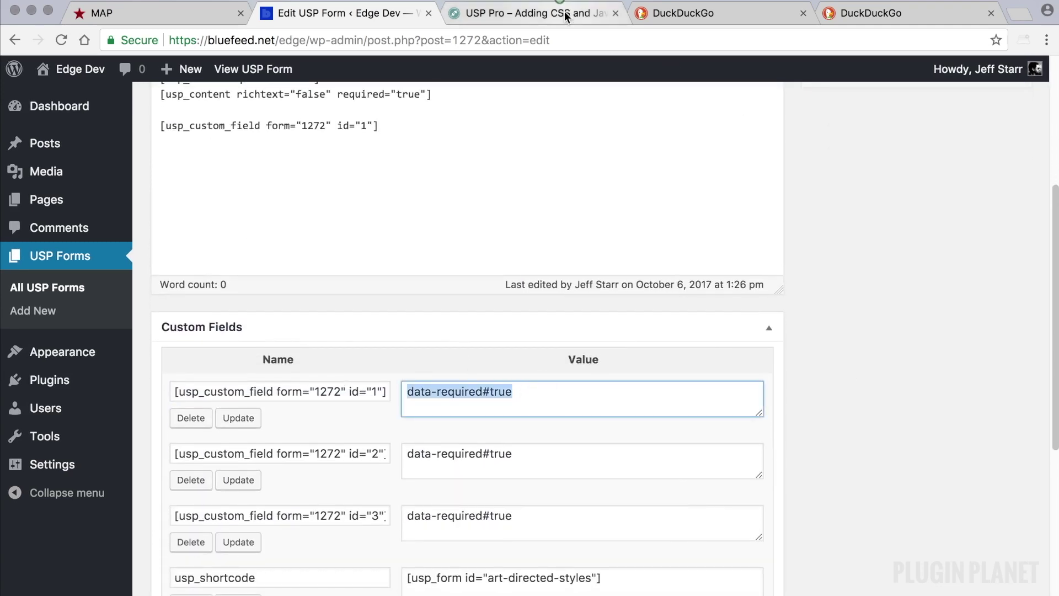
# Find the USP Pro docs heading on CSS for all submitted posts
pyautogui.click(541, 12)
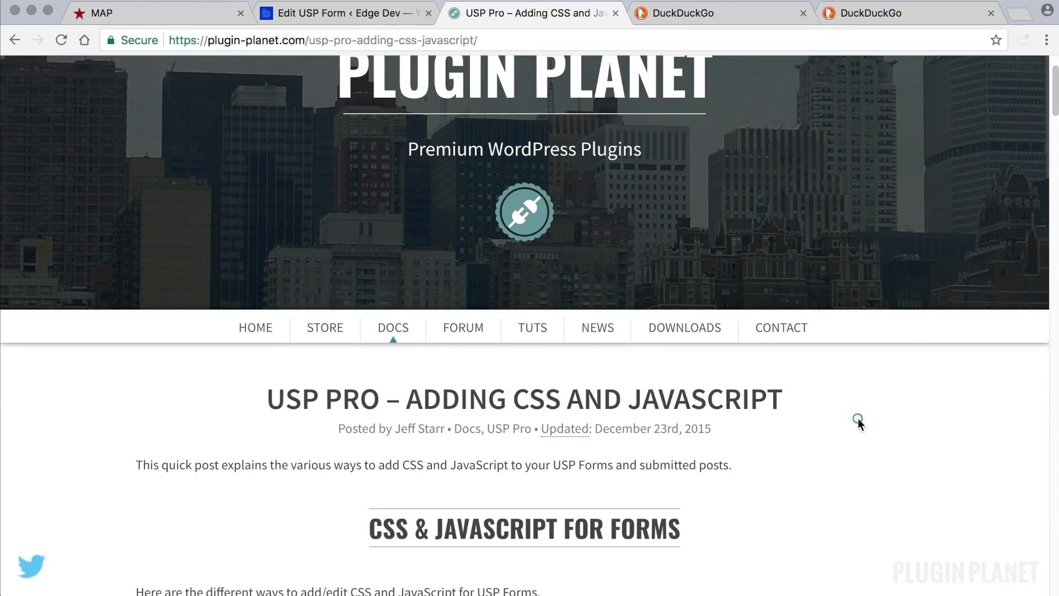
pyautogui.scroll(-3)
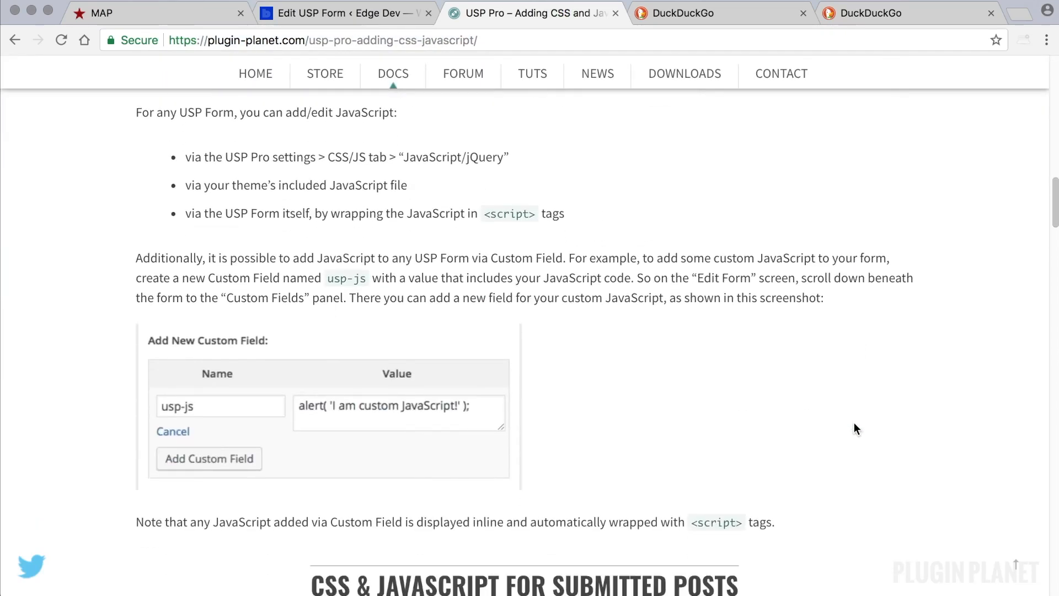
pyautogui.scroll(-3)
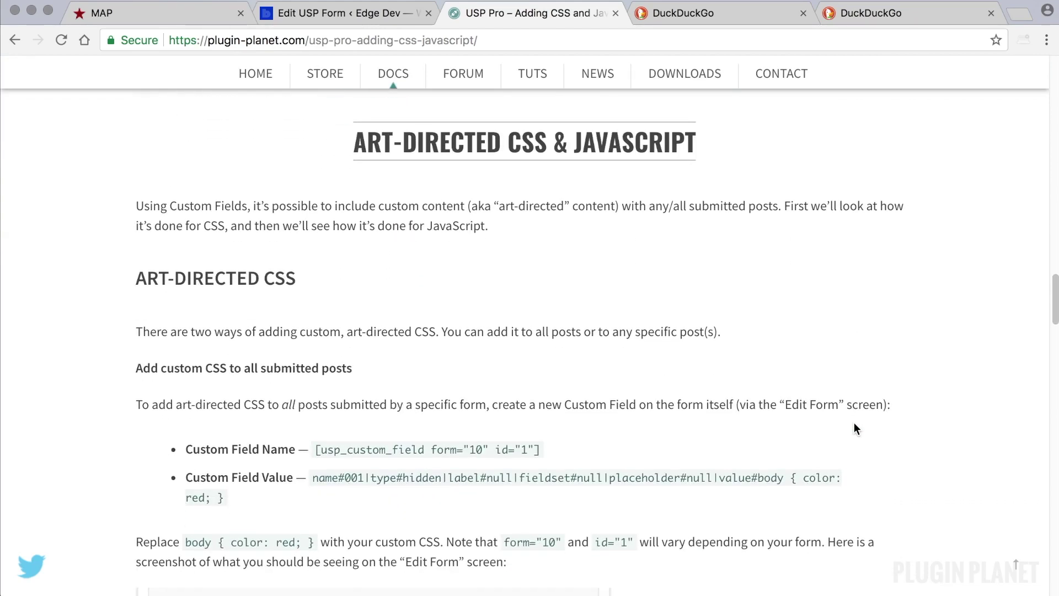
pyautogui.moveTo(571, 336)
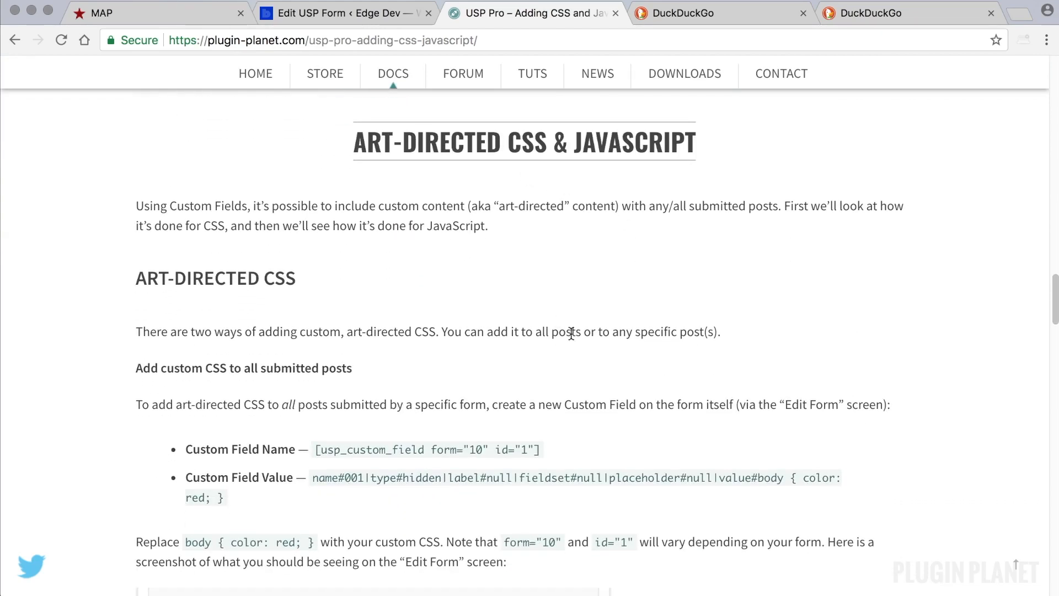
pyautogui.scroll(-3)
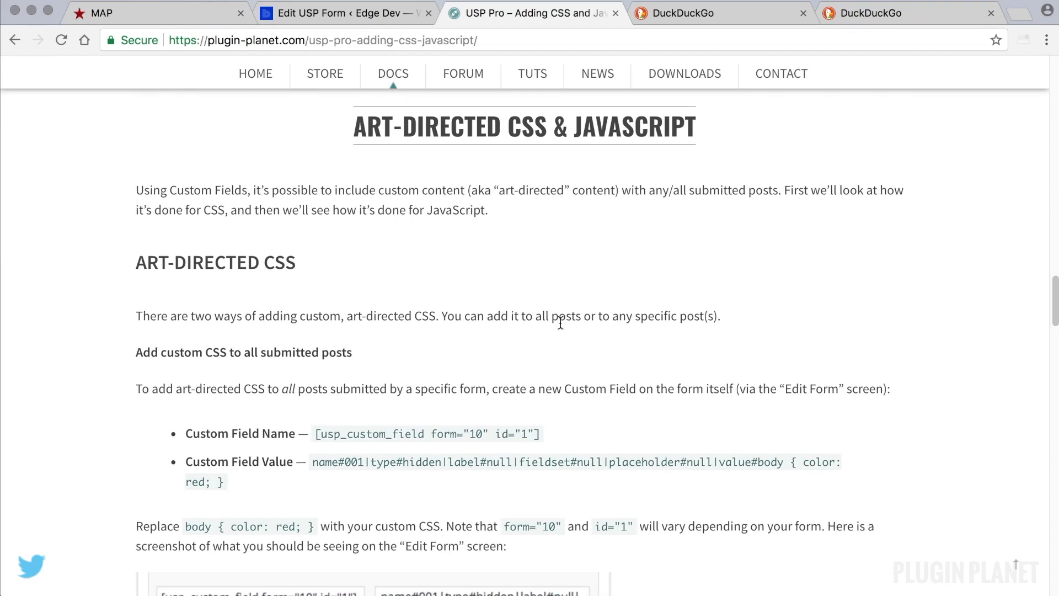
pyautogui.scroll(-3)
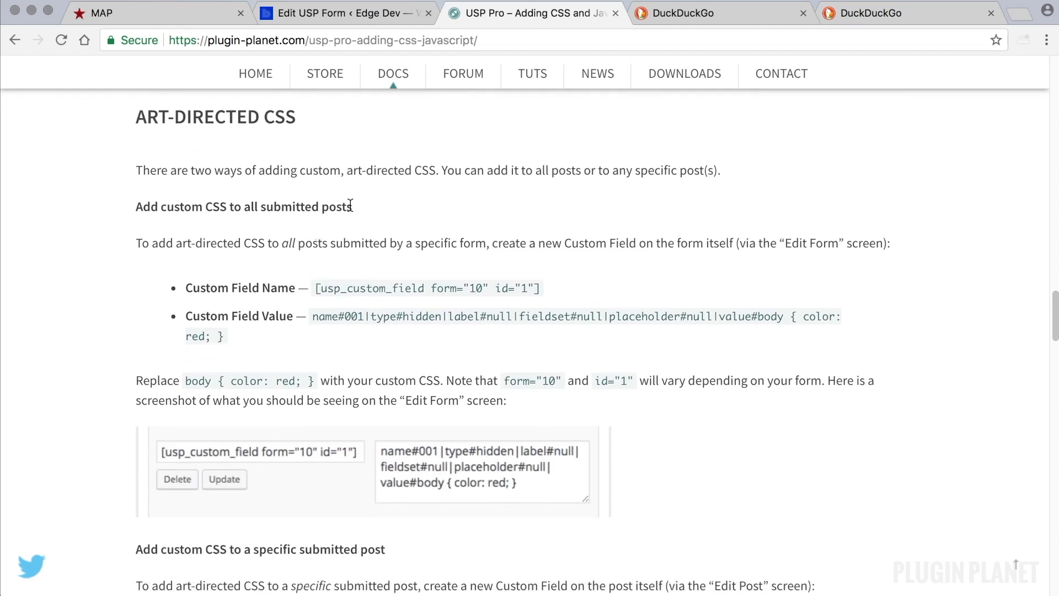
pyautogui.doubleClick(243, 207)
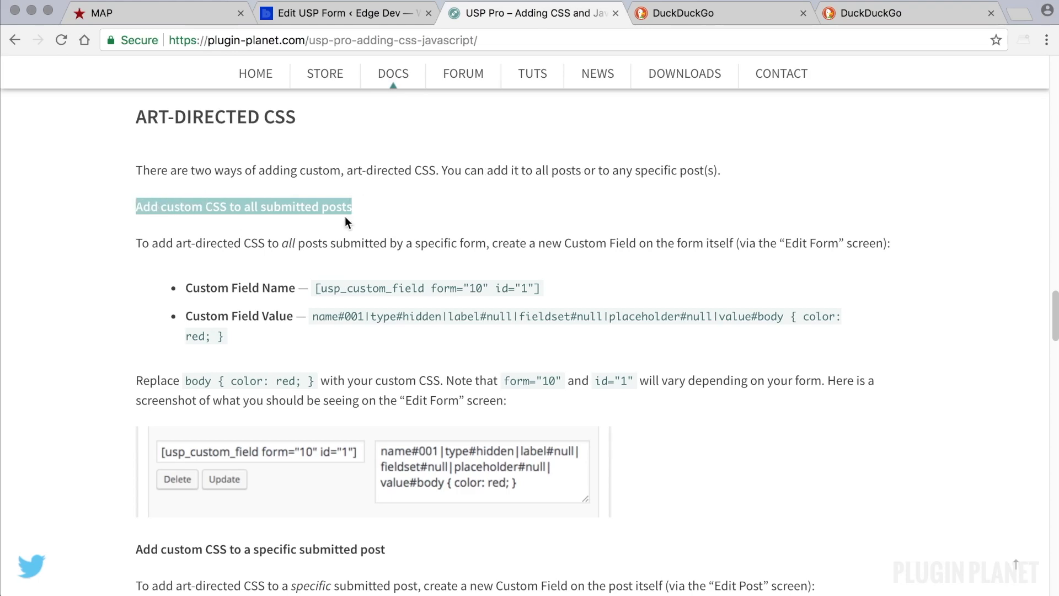
# Select the example Custom Field Value code that adds red body CSS
pyautogui.scroll(-3)
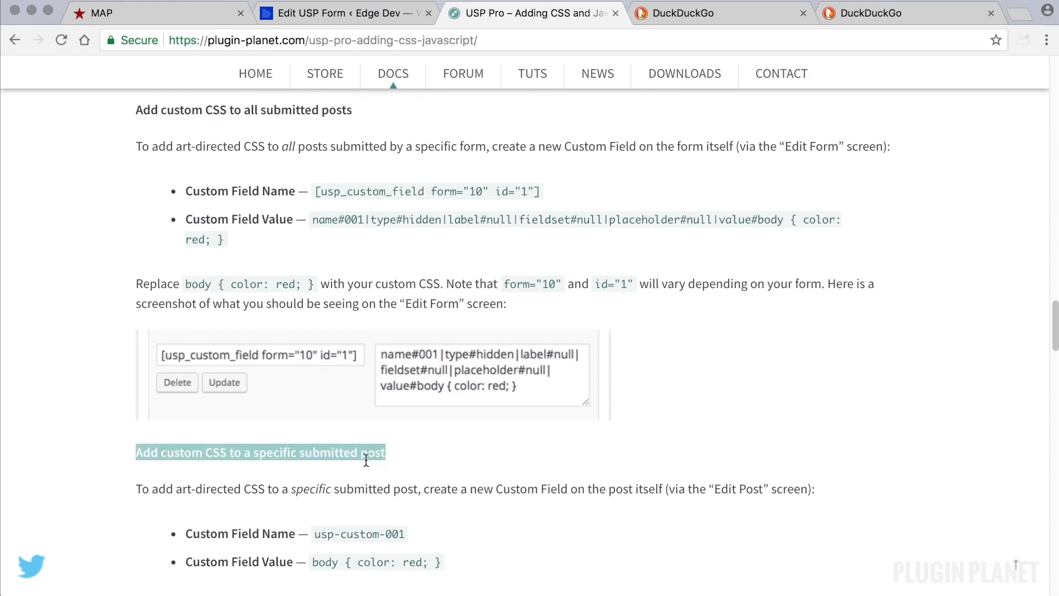
pyautogui.moveTo(446, 464)
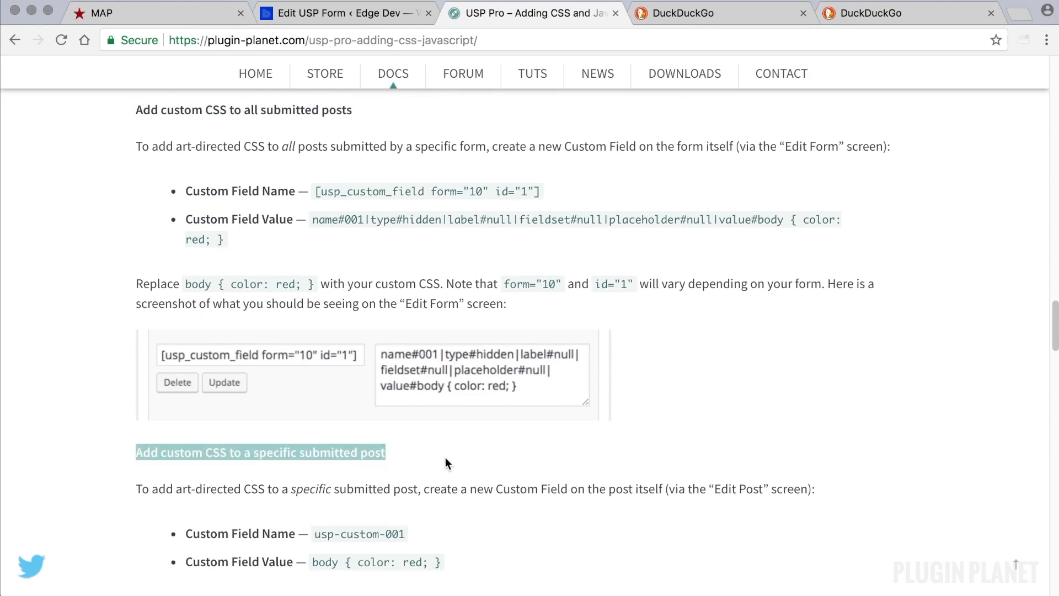
pyautogui.scroll(3)
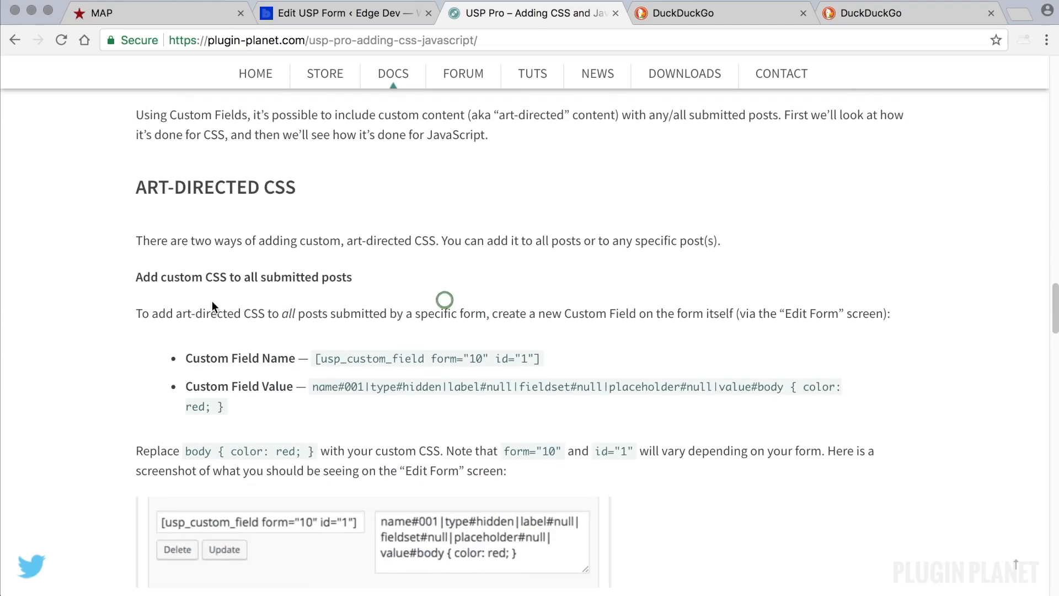
pyautogui.scroll(-3)
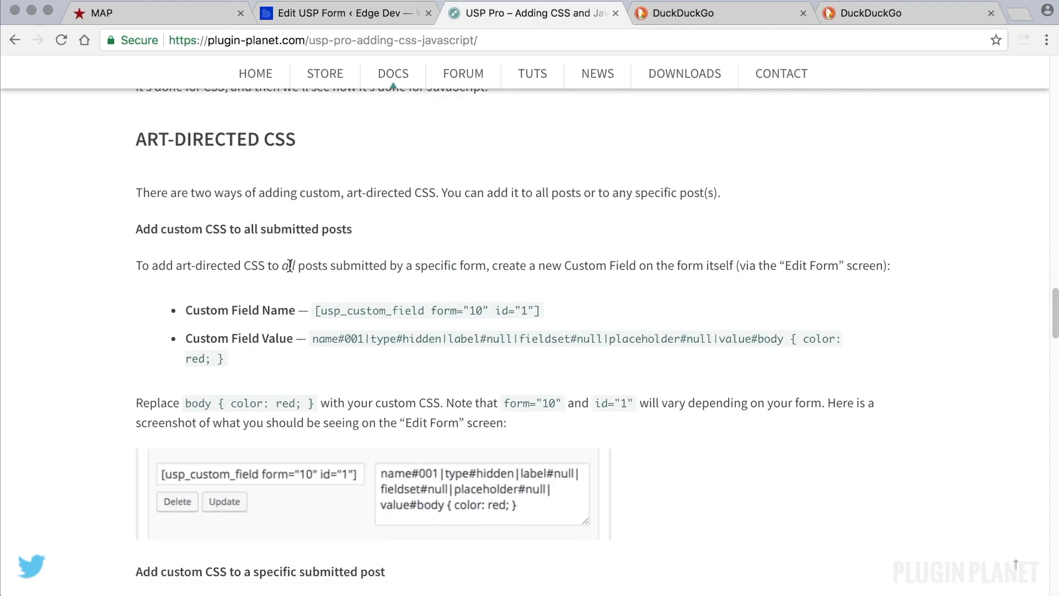
pyautogui.moveTo(349, 280)
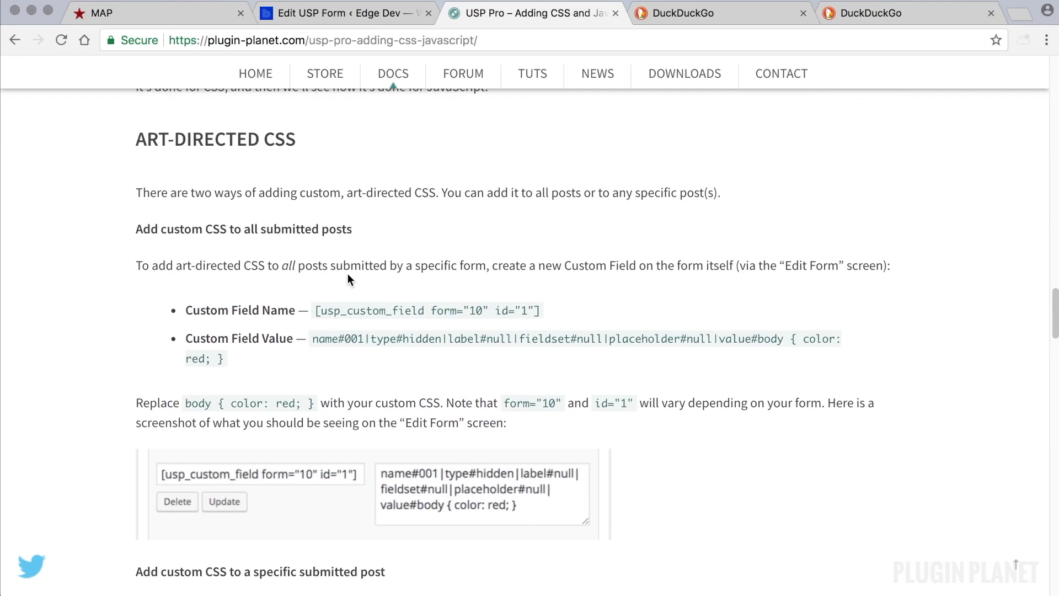
pyautogui.moveTo(353, 279)
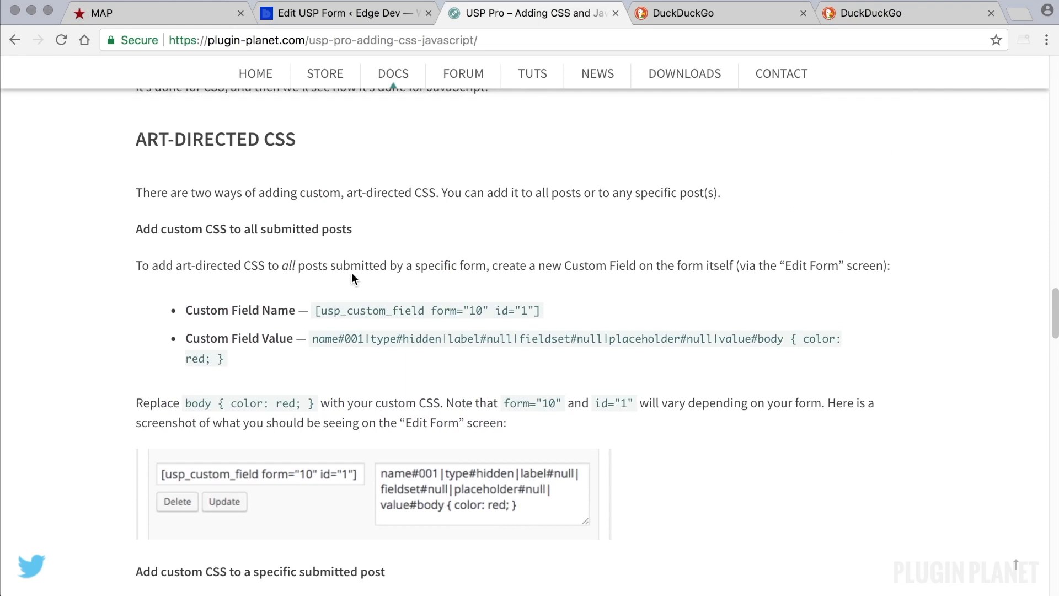
pyautogui.moveTo(479, 278)
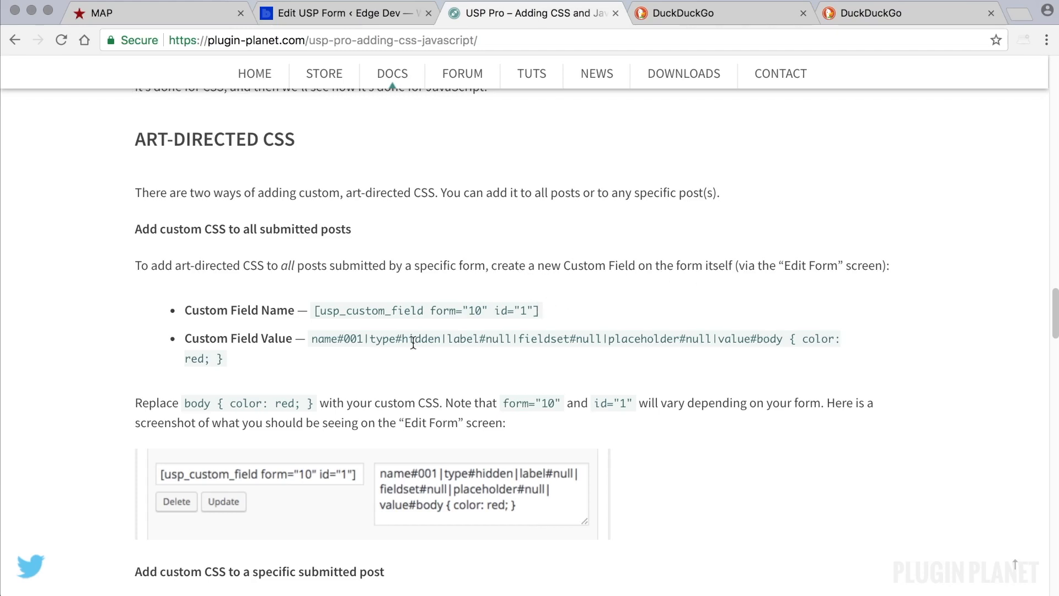
pyautogui.doubleClick(413, 343)
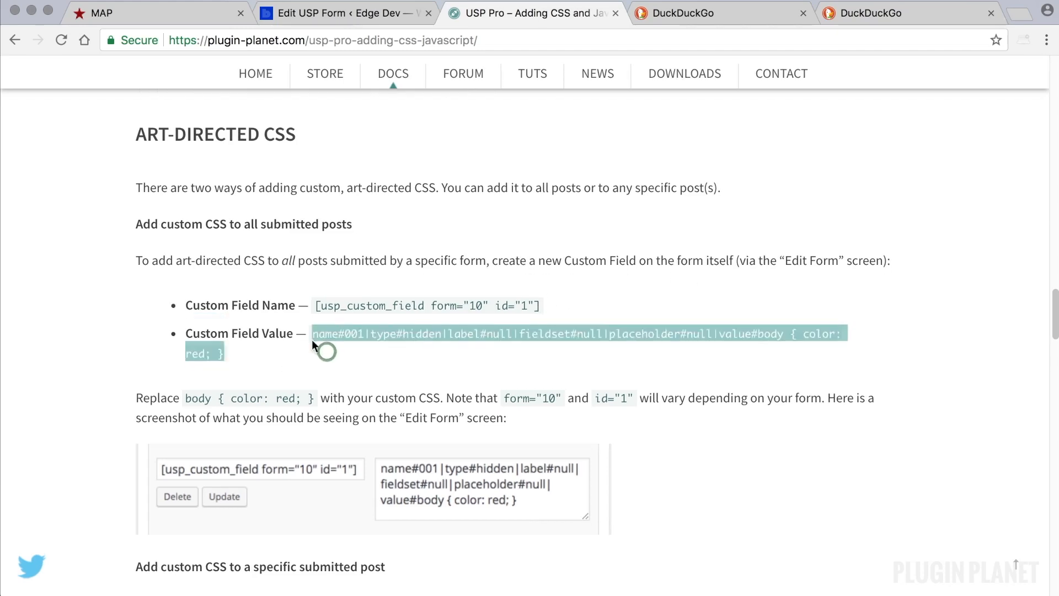
pyautogui.moveTo(392, 353)
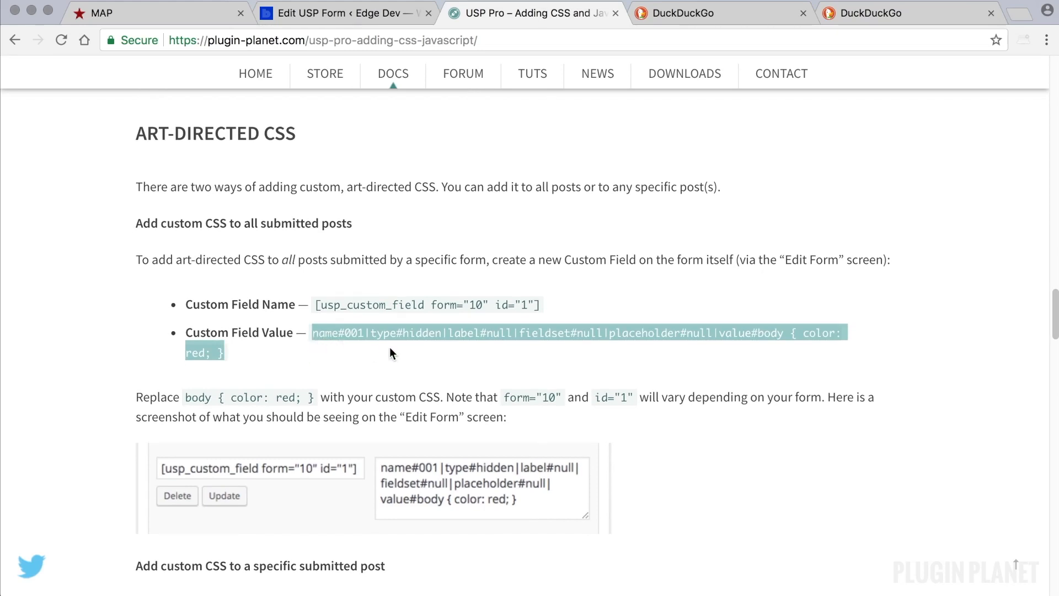
# Paste the hidden-field body { color: red; } code into the first custom field and update
pyautogui.click(345, 13)
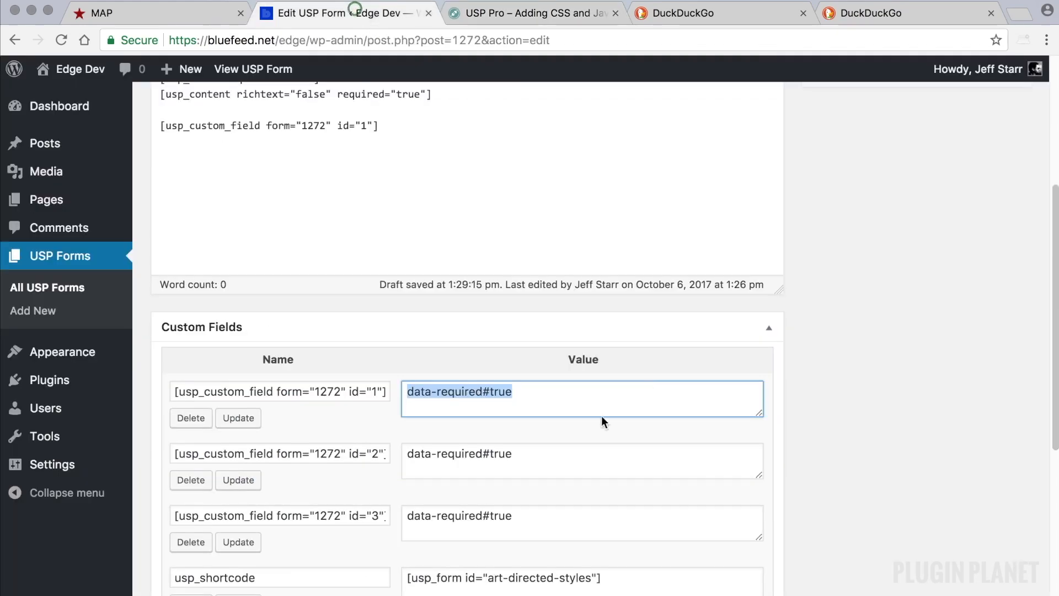
pyautogui.write('name#001|type#hidden|label#null|fieldset#null|placeholder#null|value#body { color: red; }')
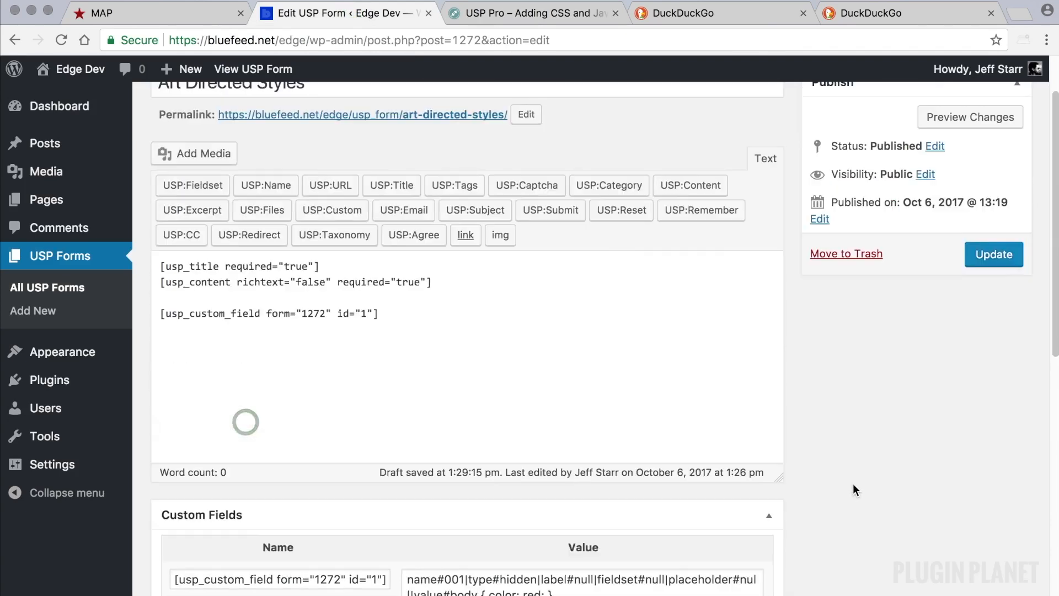
pyautogui.click(994, 254)
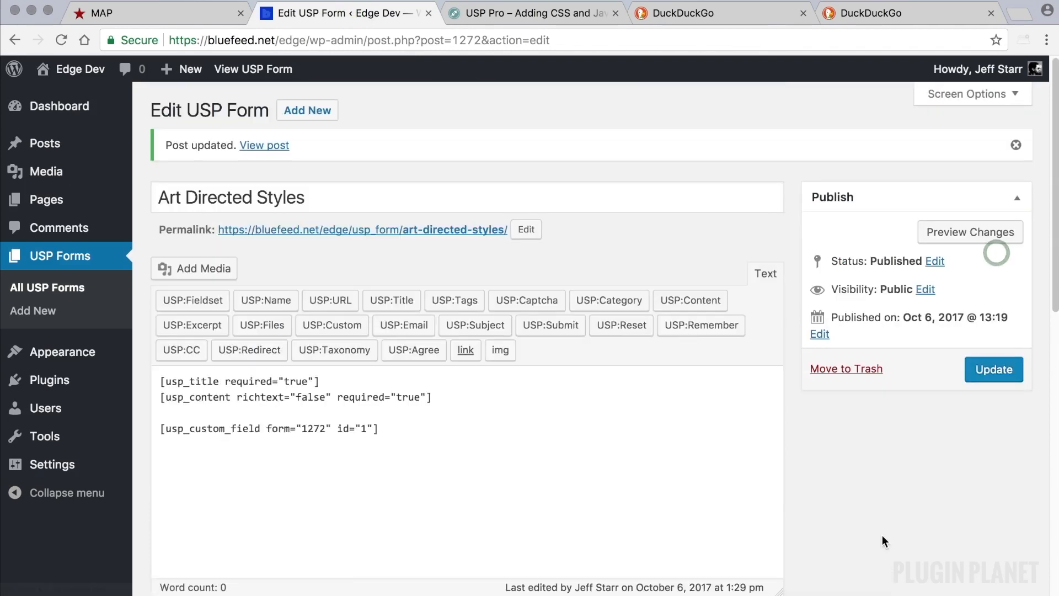
# Check the example CSS rule in the docs, then return to the form editor
pyautogui.click(533, 13)
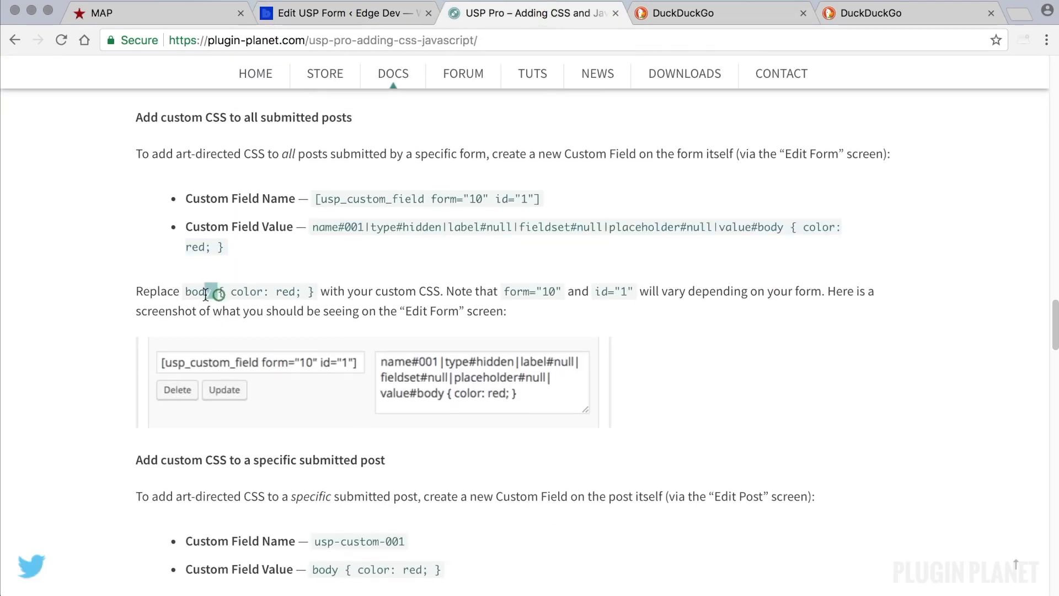
pyautogui.moveTo(216, 291); pyautogui.dragTo(312, 291)
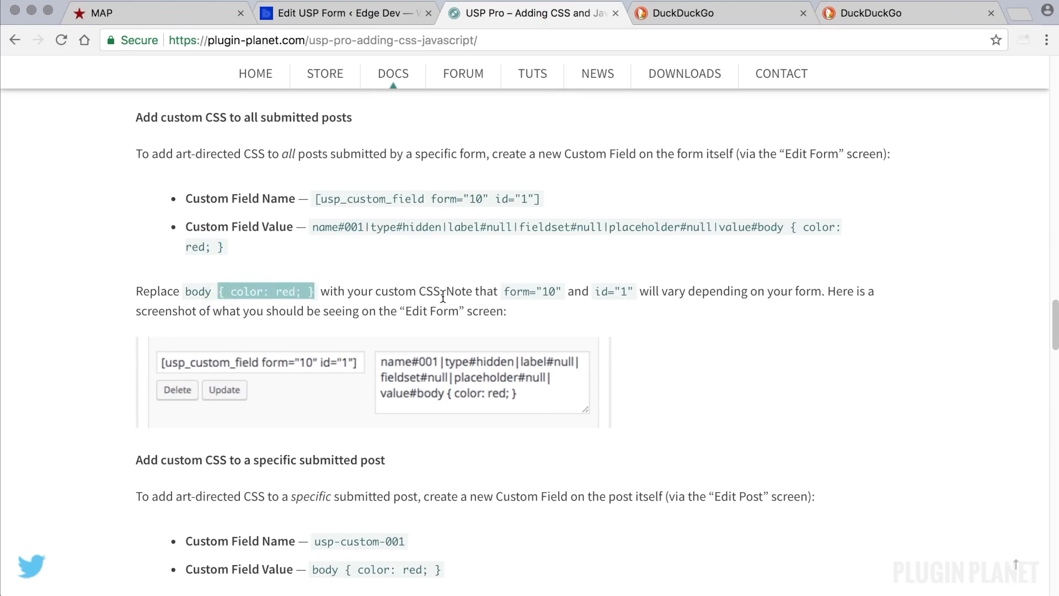
pyautogui.click(350, 13)
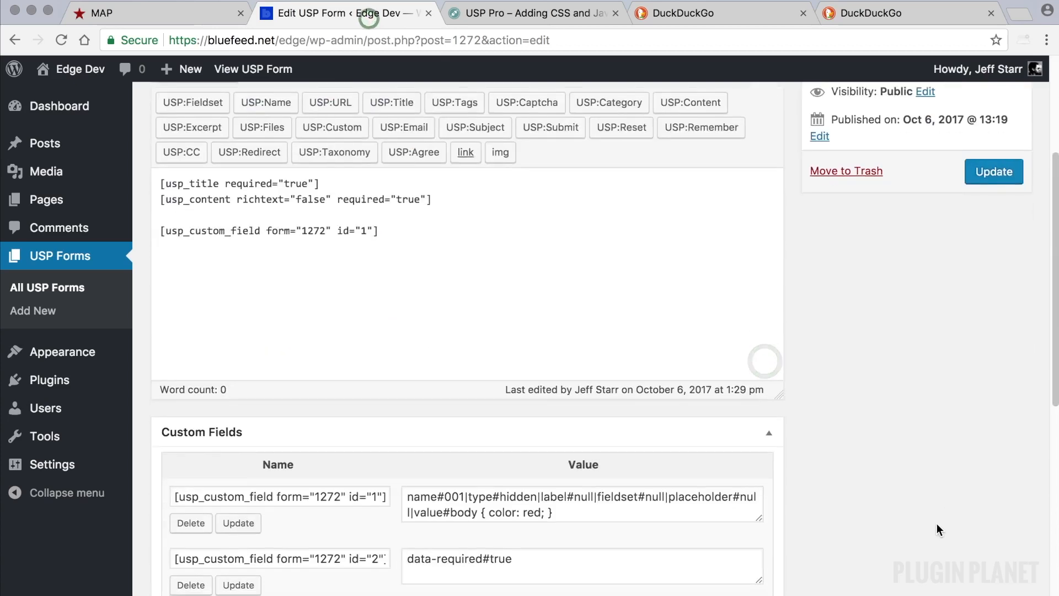
# Open the form's 'View post' link in a new browser tab
pyautogui.scroll(-3)
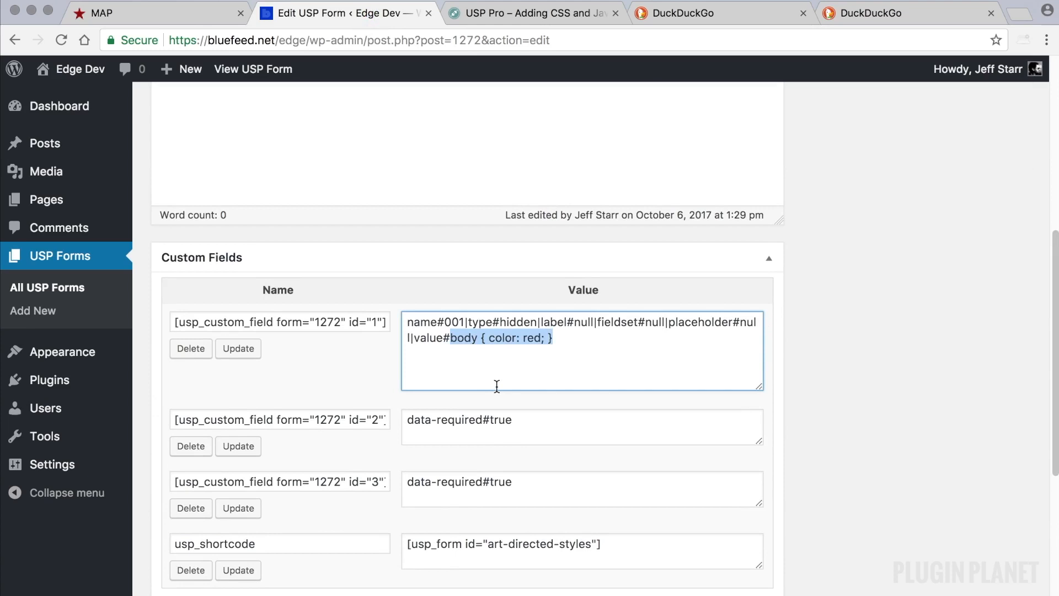
pyautogui.moveTo(650, 413)
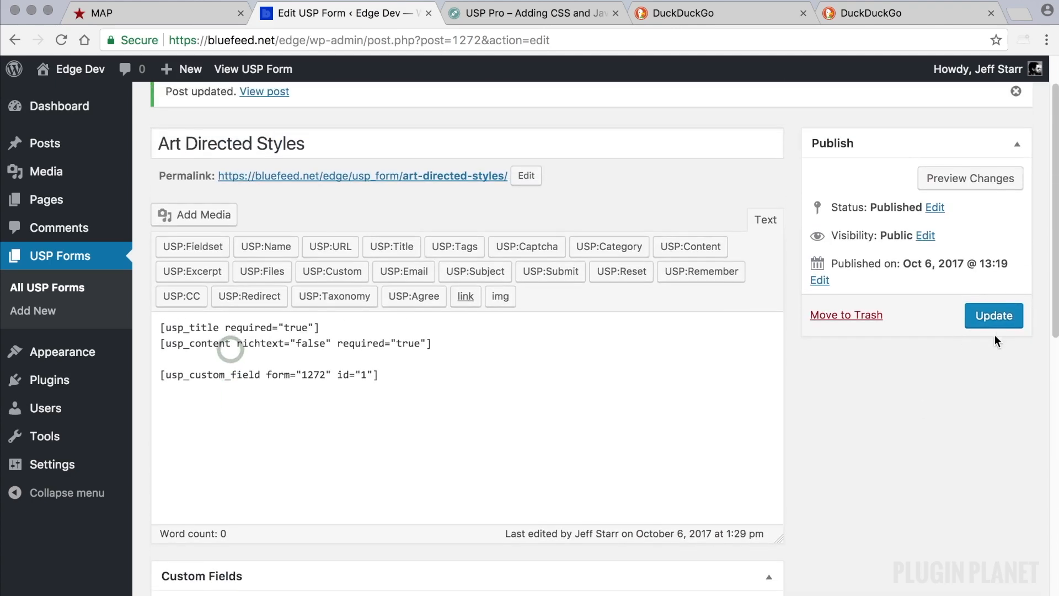
pyautogui.rightClick(265, 92)
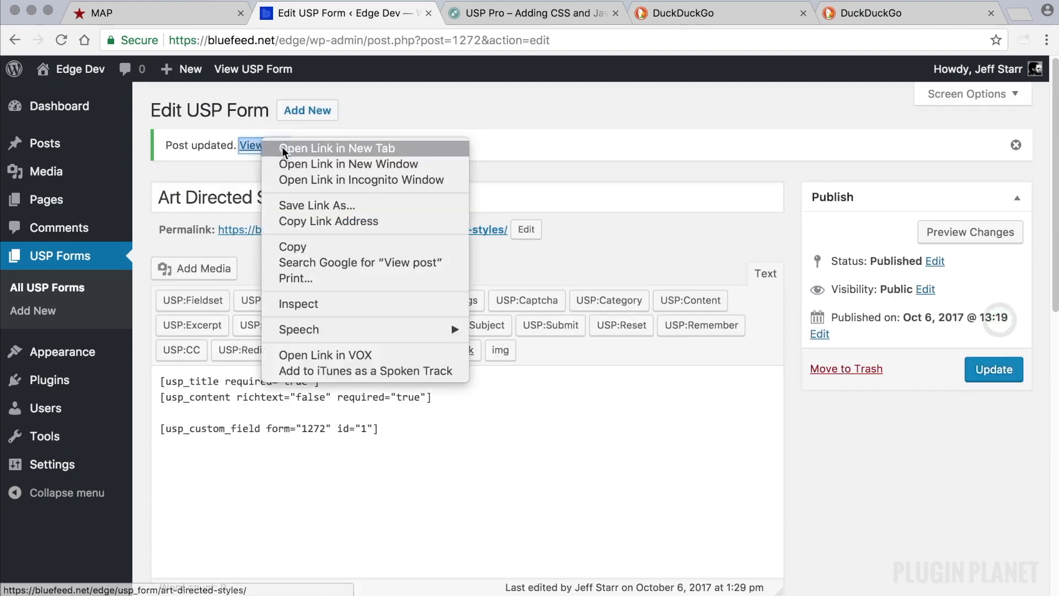
pyautogui.click(339, 148)
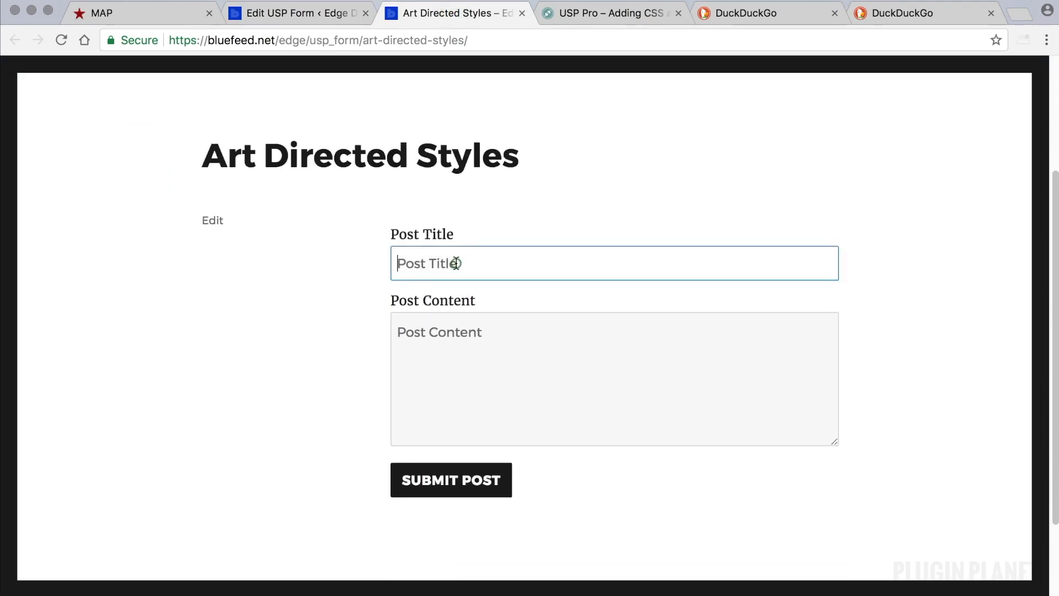
# Submit 'Test Post' with 'Lorem ipsum..' content, then check it in the admin
pyautogui.write('Test Post')
pyautogui.click(615, 378)
pyautogui.write('Lorem ips')
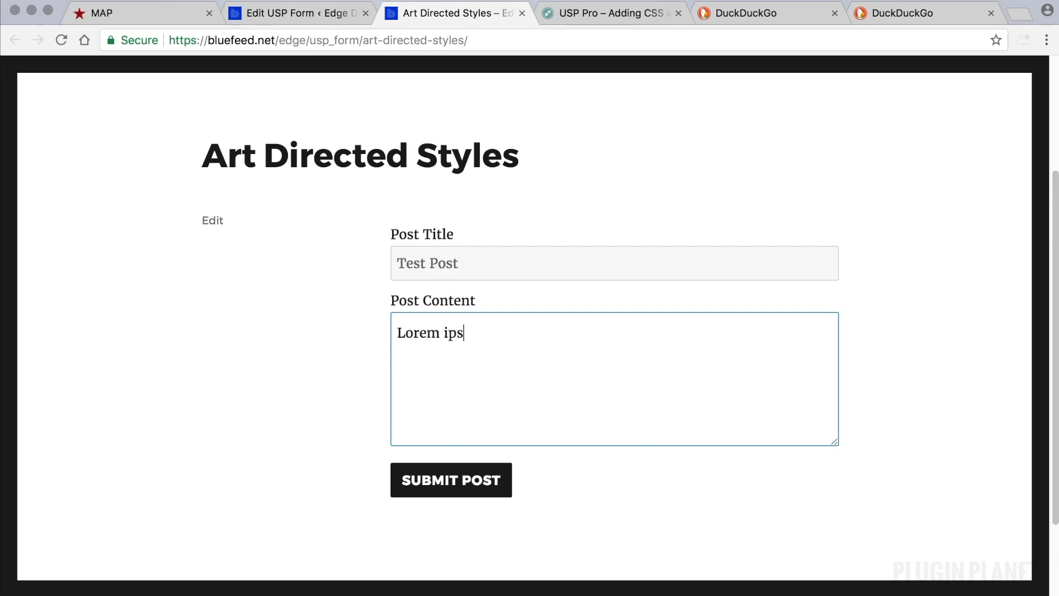
pyautogui.write('um..')
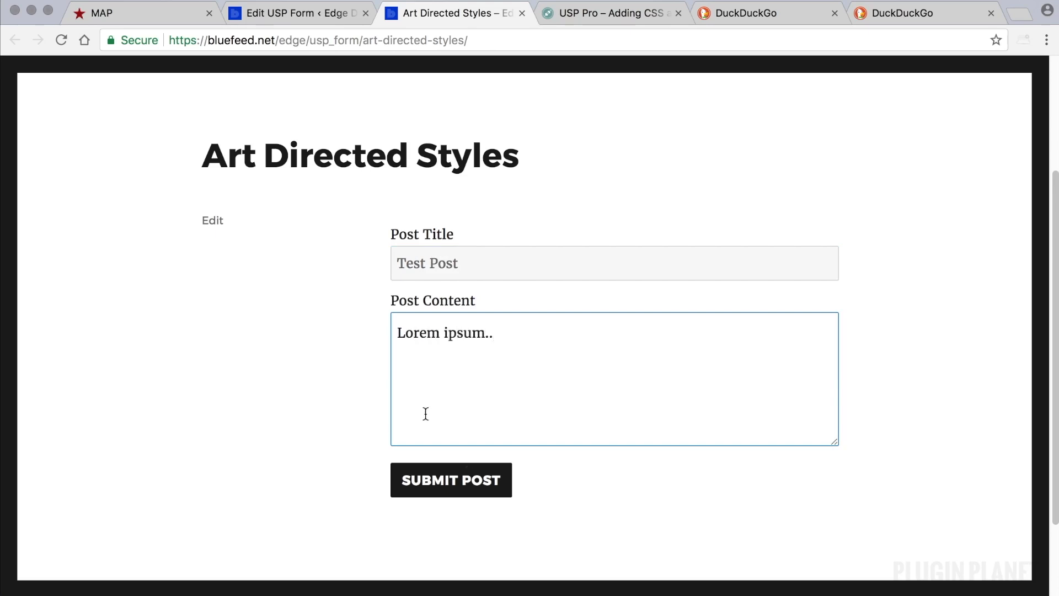
pyautogui.click(451, 480)
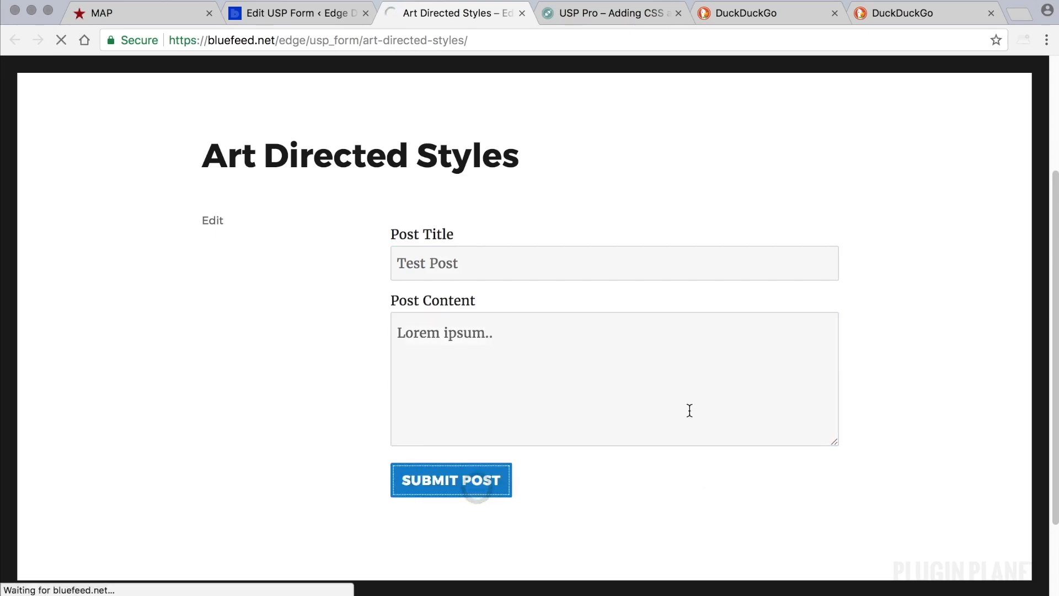
pyautogui.click(302, 12)
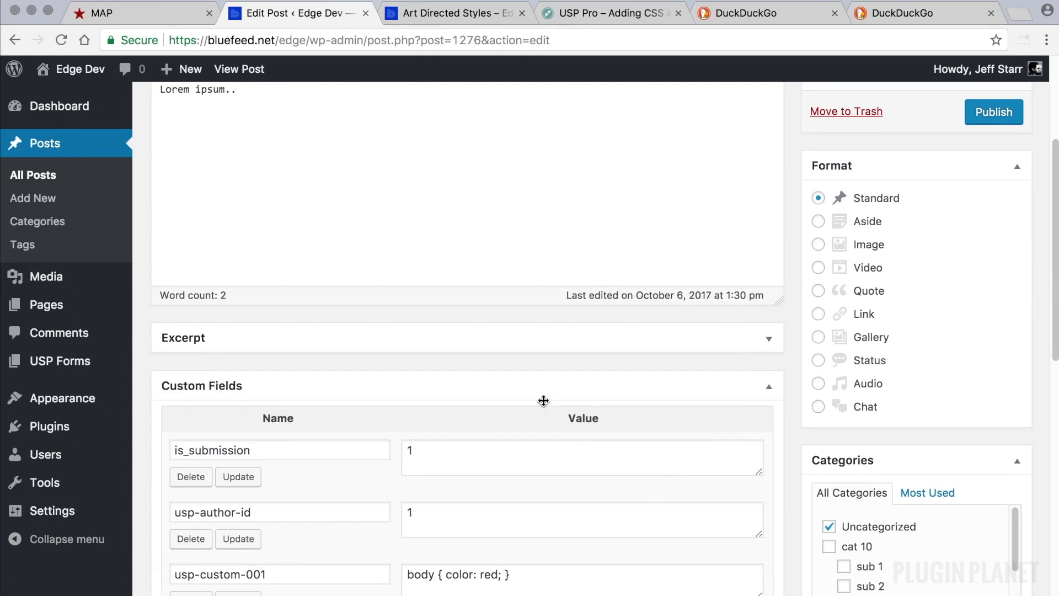
# Save the Test Post with usp-custom-001 body { color: red; } as a draft
pyautogui.scroll(-3)
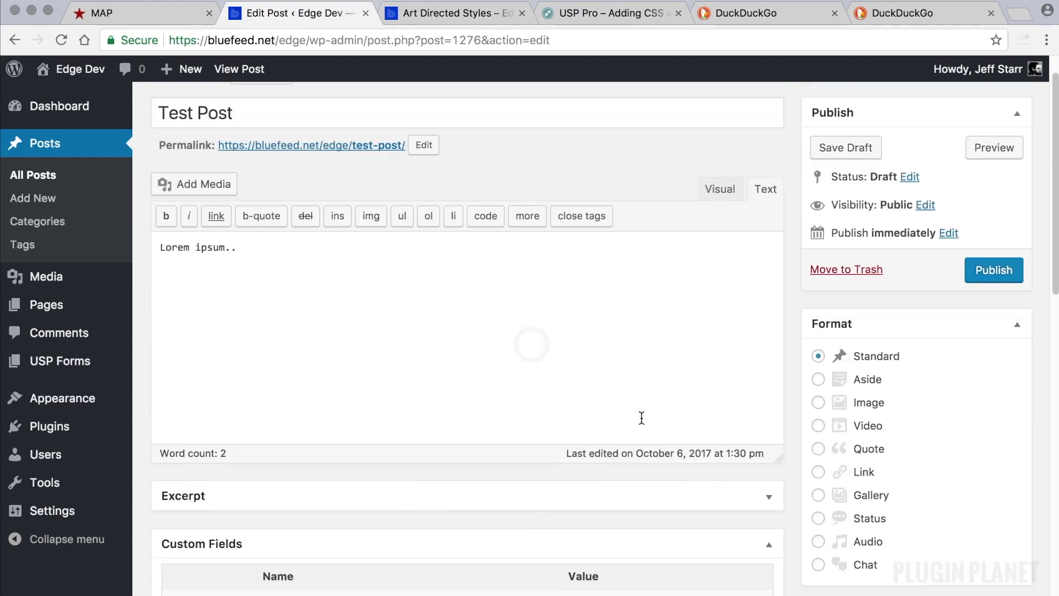
pyautogui.click(845, 147)
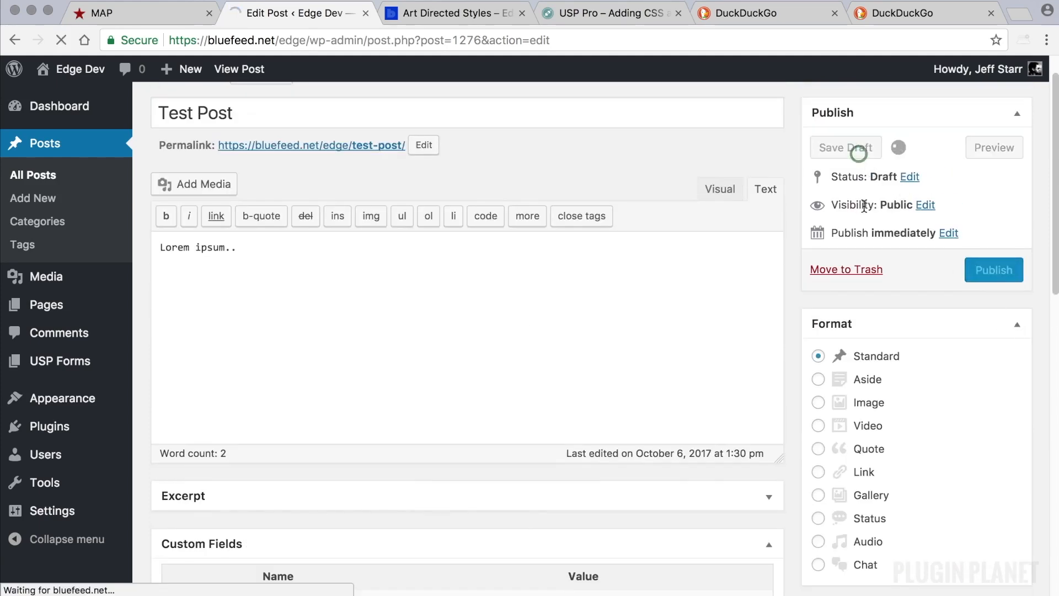
pyautogui.rightClick(287, 146)
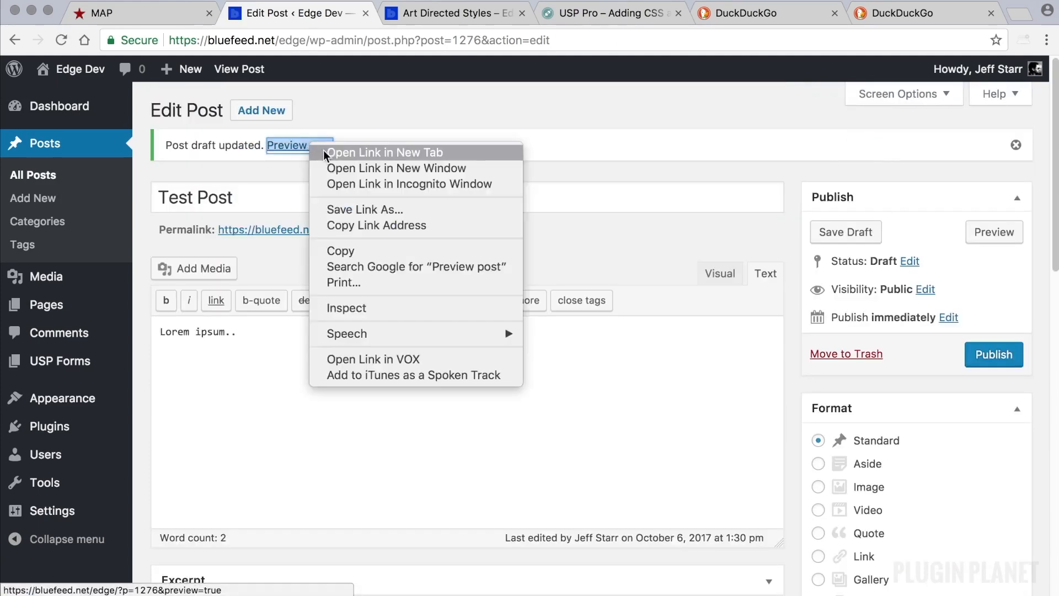
# Preview the Test Post in red, then reopen the Art Directed Styles form page
pyautogui.click(385, 152)
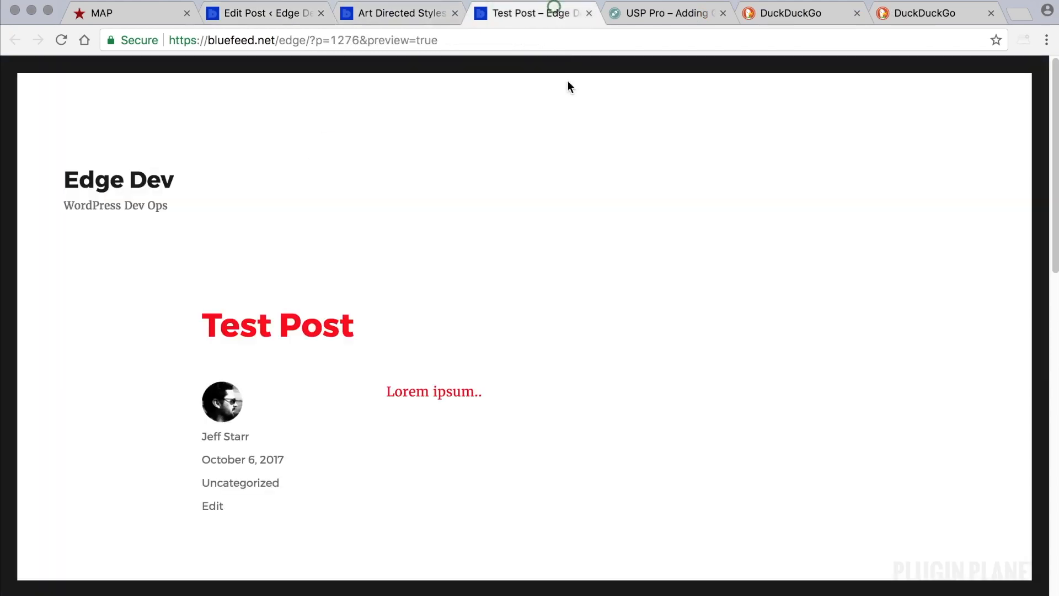
pyautogui.scroll(-3)
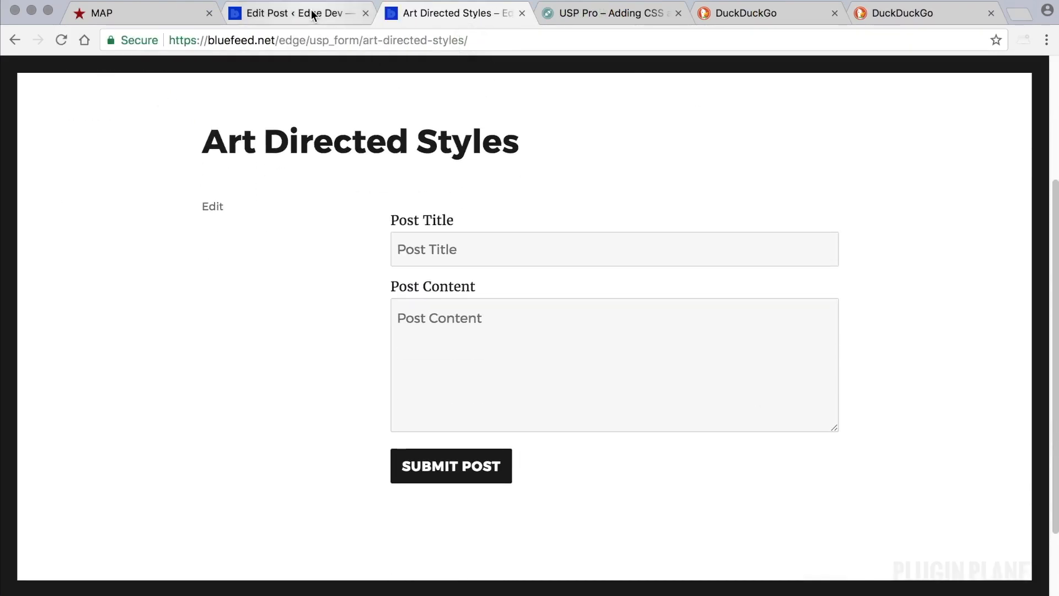
pyautogui.click(299, 12)
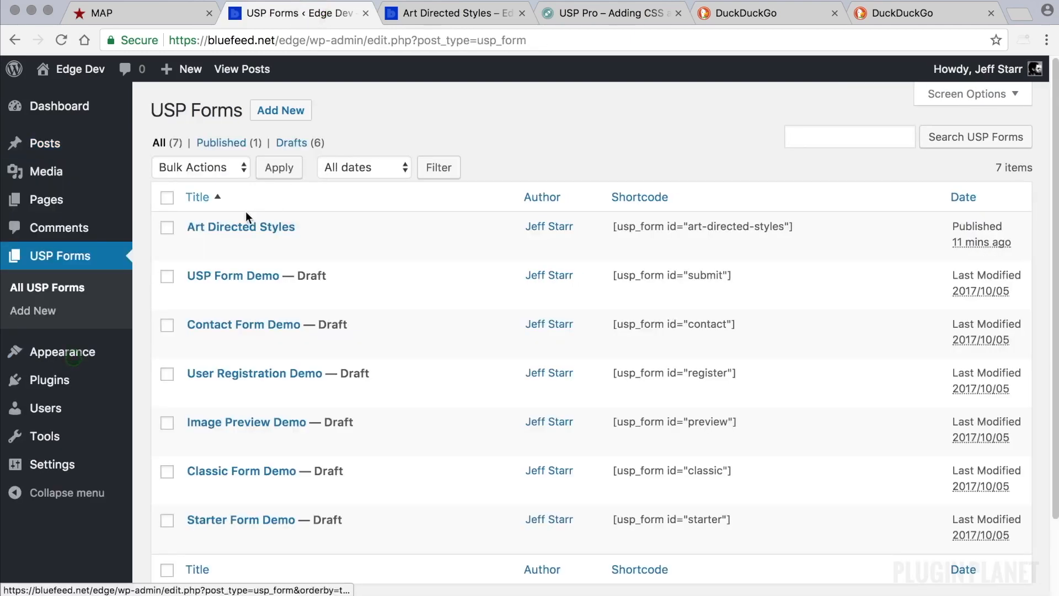
pyautogui.click(241, 227)
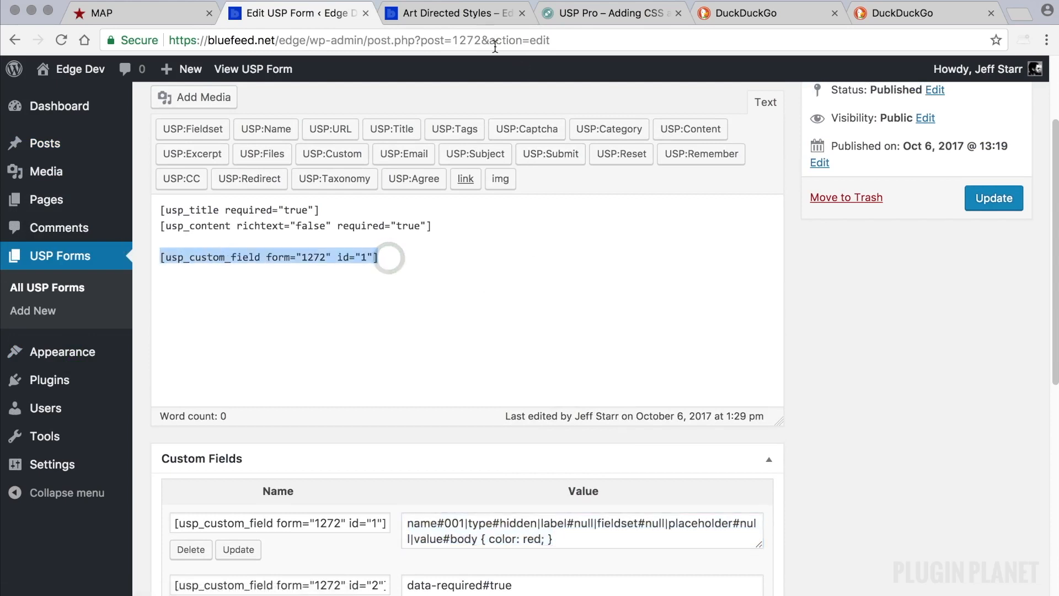
pyautogui.click(455, 13)
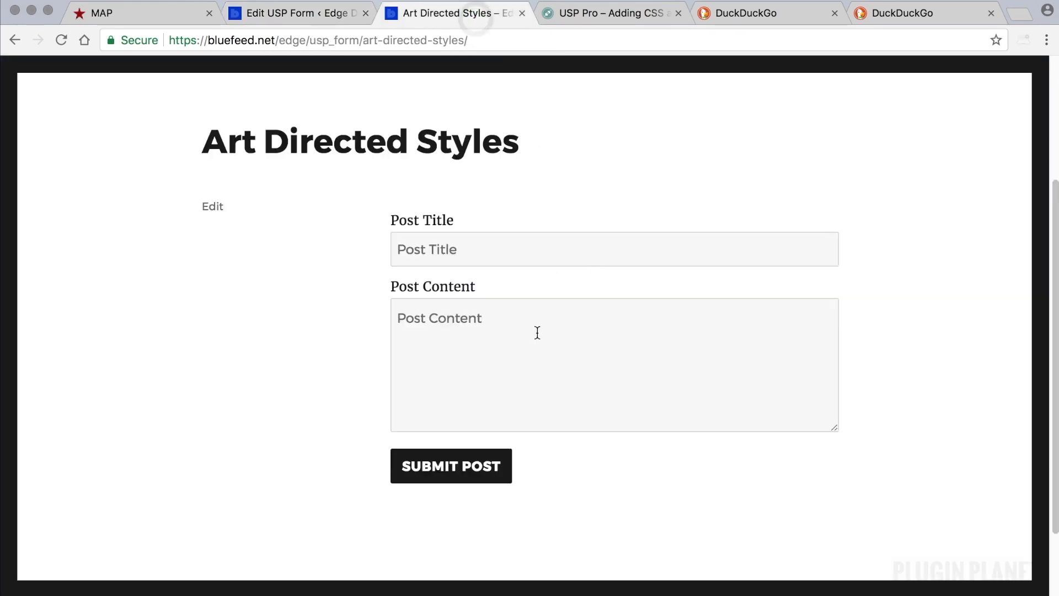
pyautogui.moveTo(537, 340)
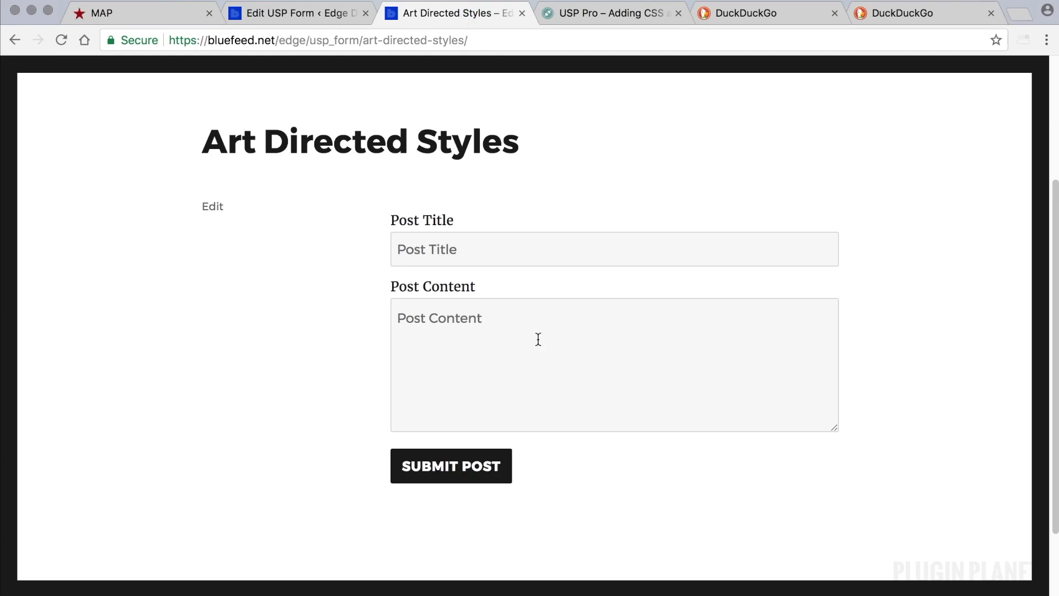
pyautogui.moveTo(612, 265)
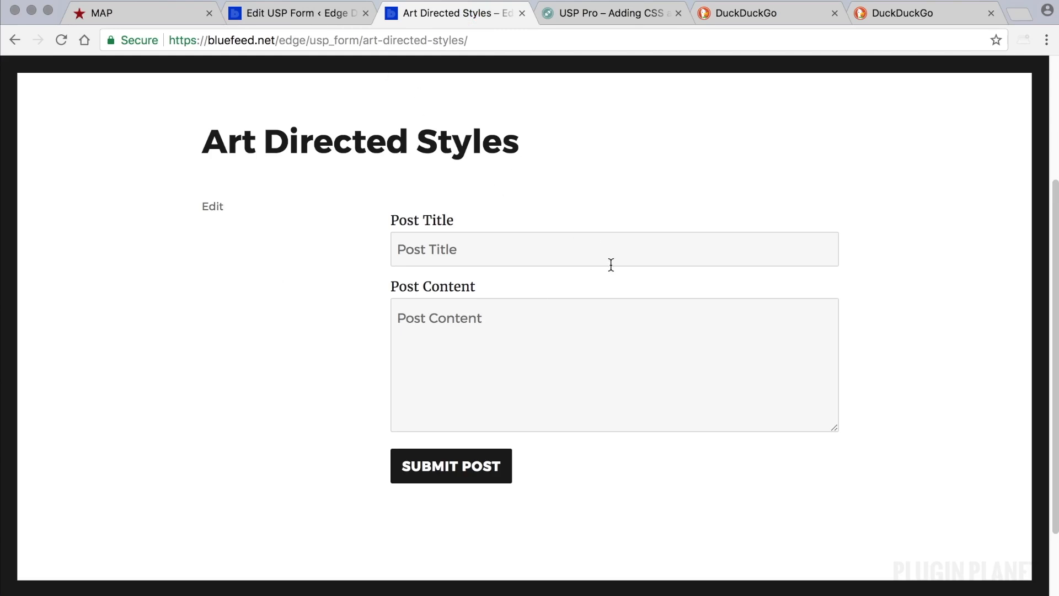
# Read the docs on custom CSS for one submitted post, then return to the form editor
pyautogui.click(617, 13)
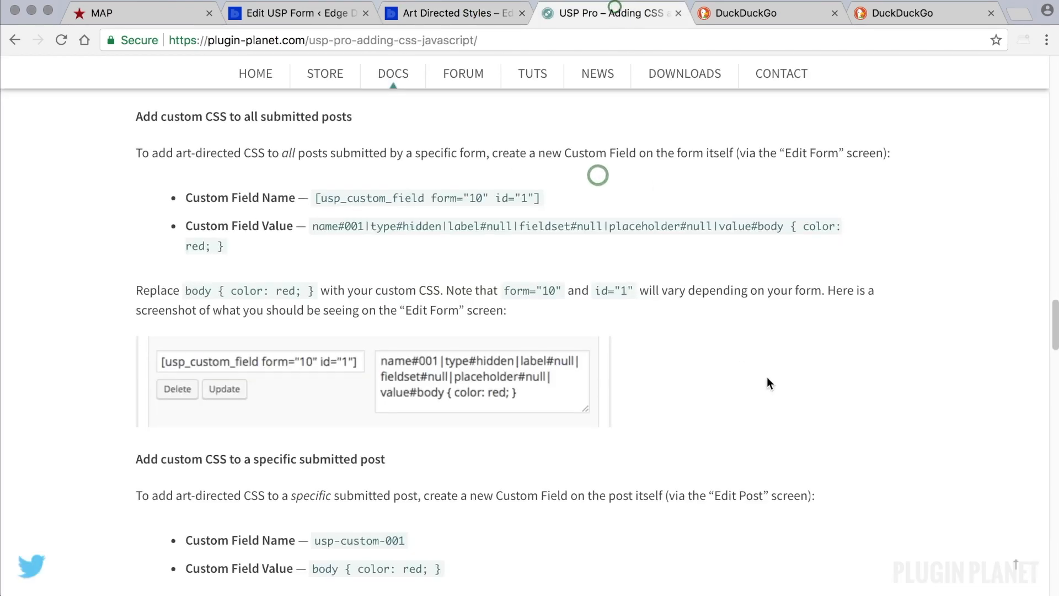
pyautogui.scroll(-3)
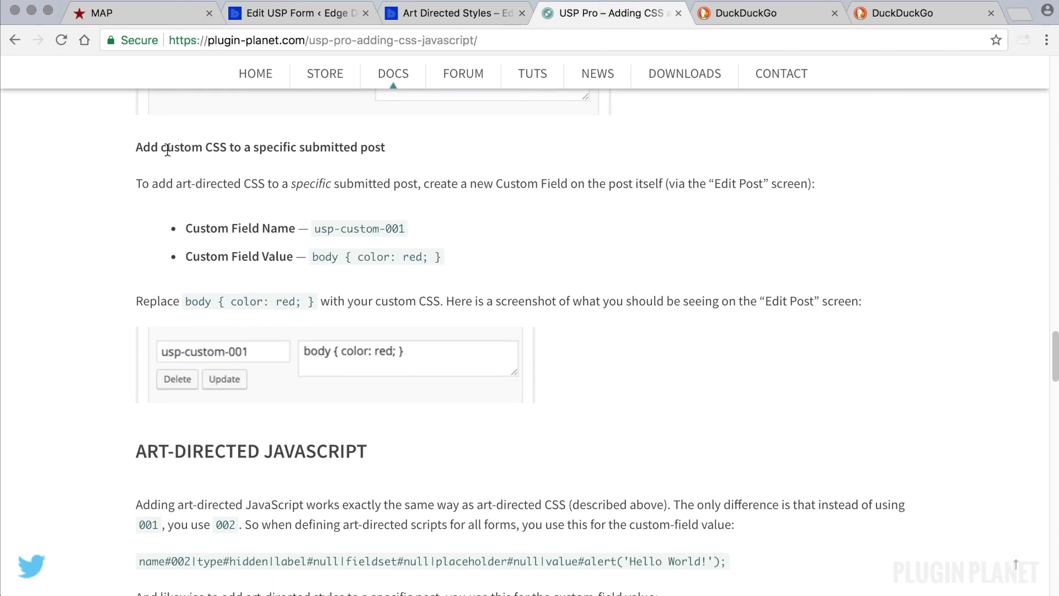
pyautogui.moveTo(383, 149)
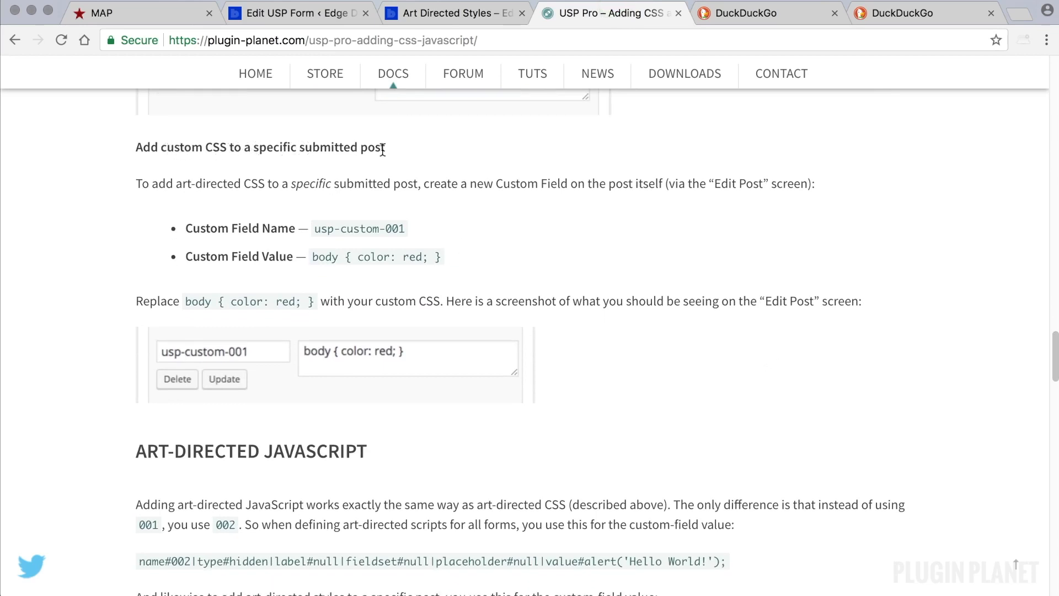
pyautogui.moveTo(518, 376)
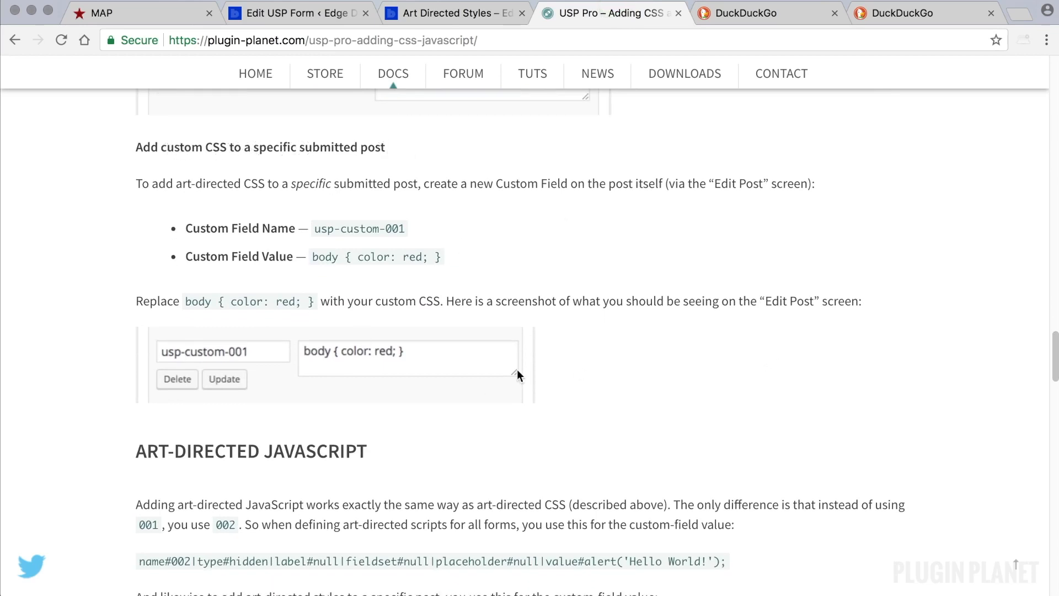
pyautogui.click(288, 13)
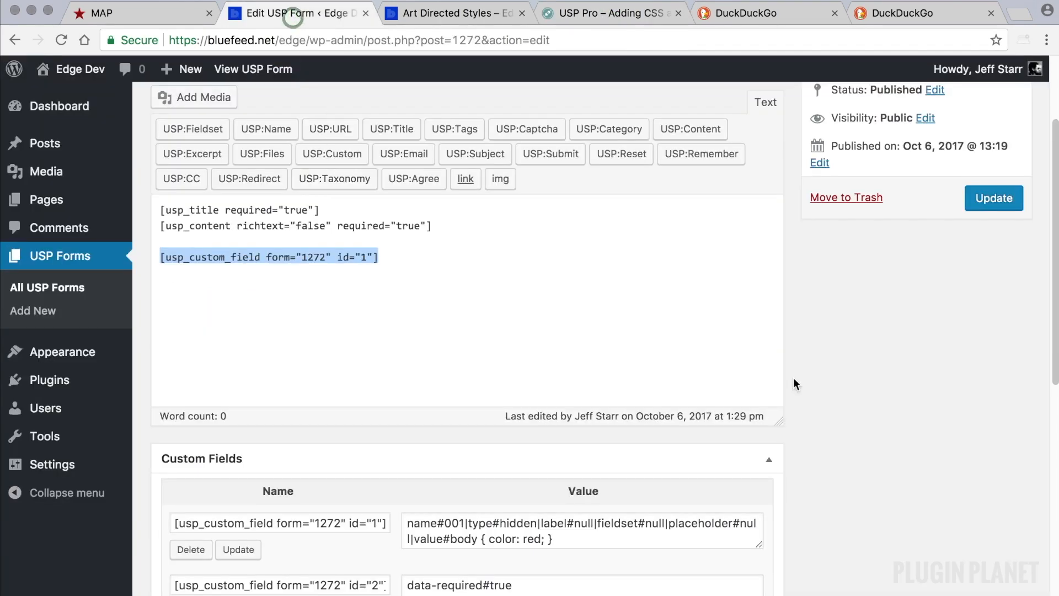
# Change Test Post's usp-custom-001 colour from red to green, save the draft, and preview
pyautogui.click(44, 143)
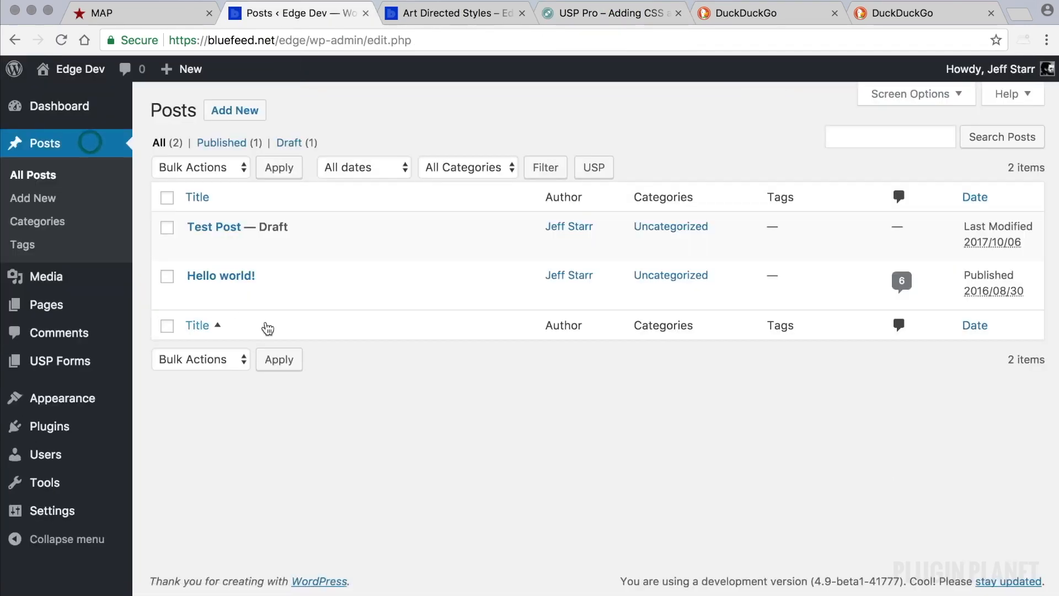
pyautogui.click(214, 227)
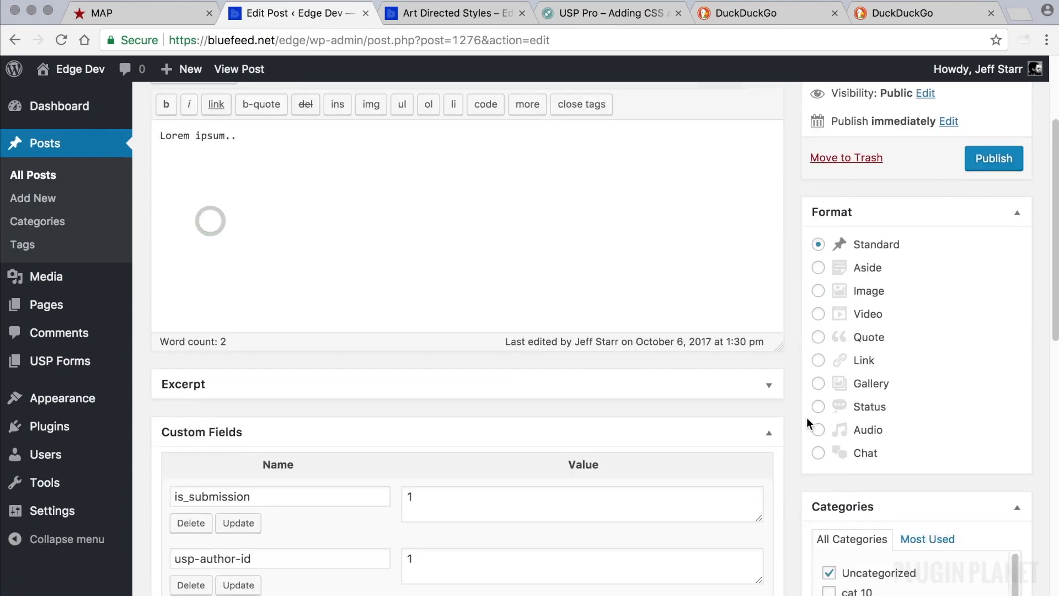
pyautogui.scroll(-3)
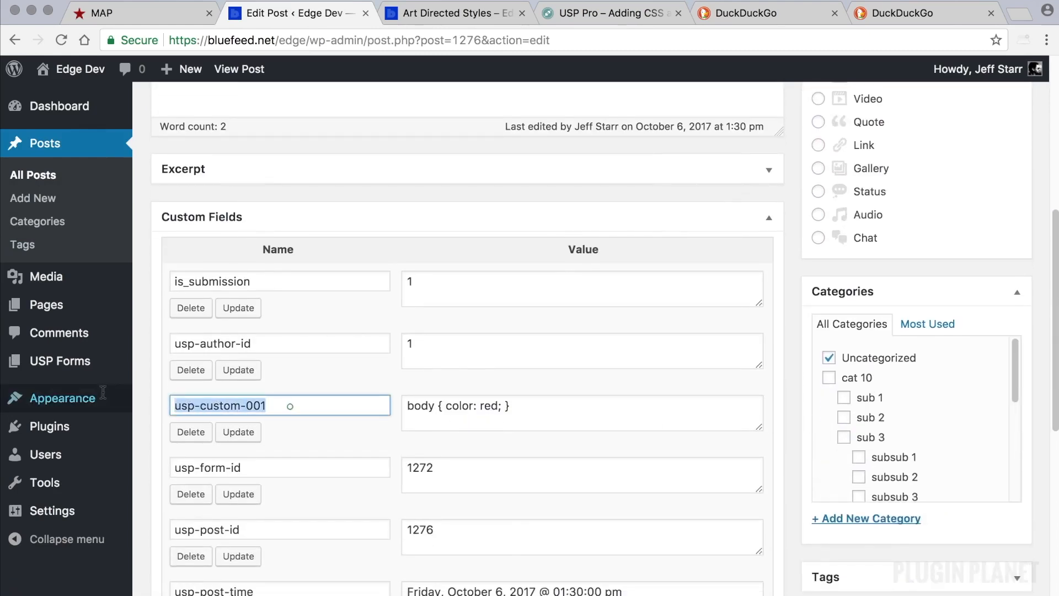
pyautogui.click(554, 413)
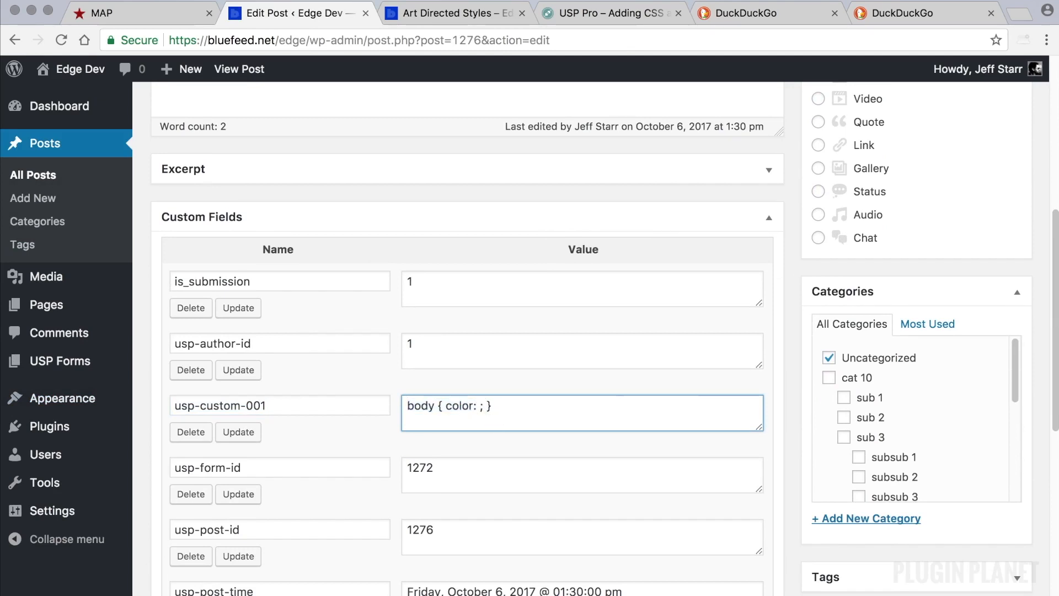
pyautogui.write('green')
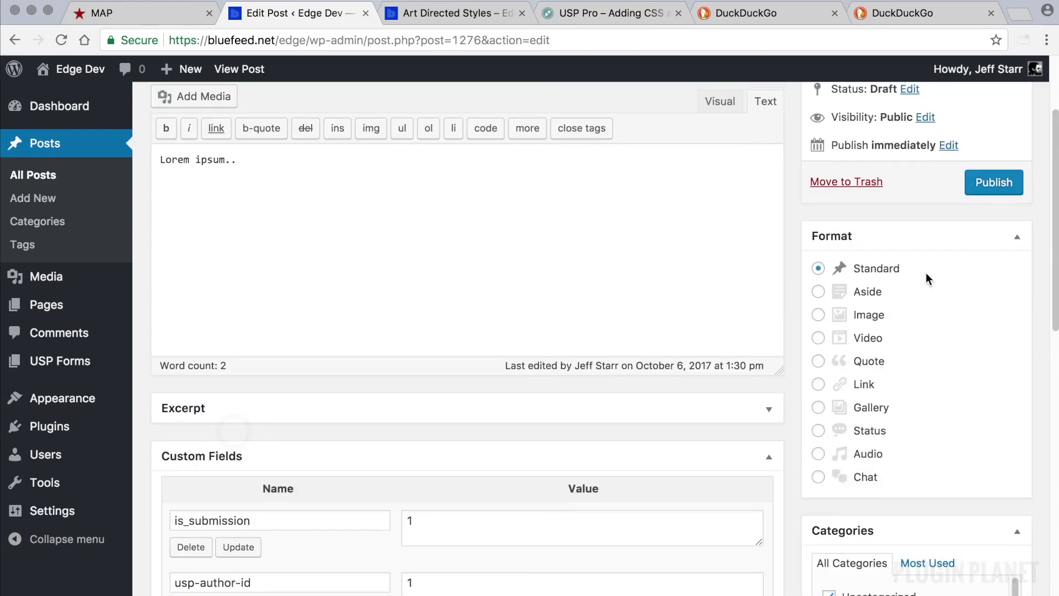
pyautogui.click(994, 182)
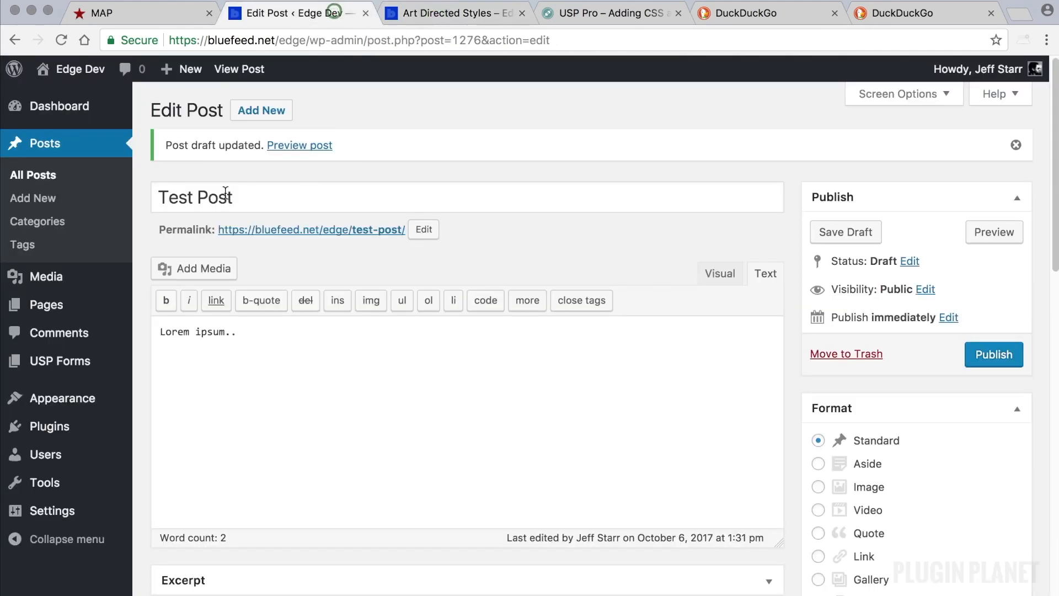
pyautogui.click(299, 145)
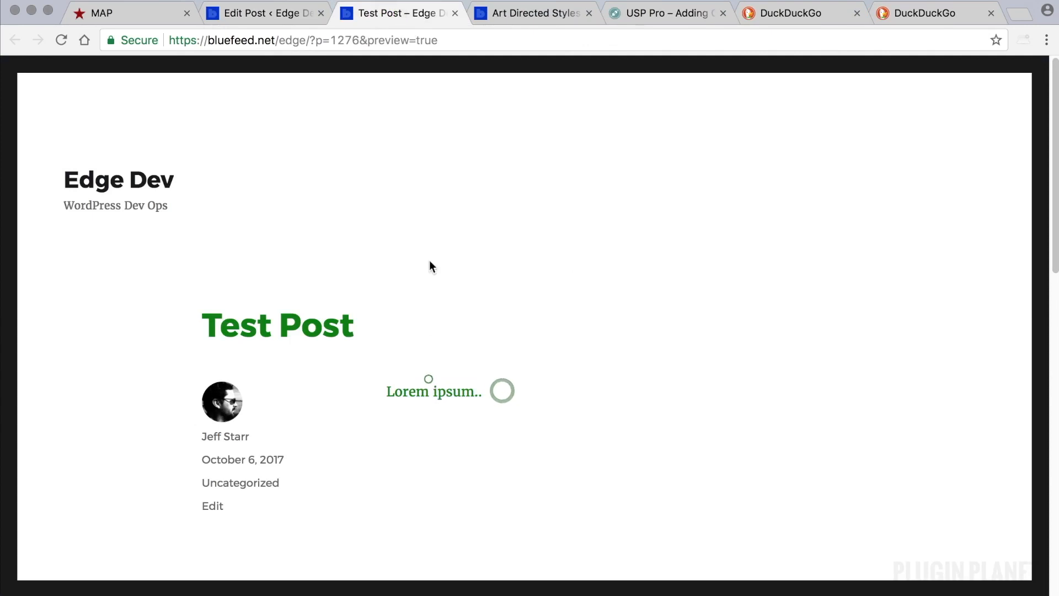
# Return to the Test Post editor and scroll down the page
pyautogui.click(263, 13)
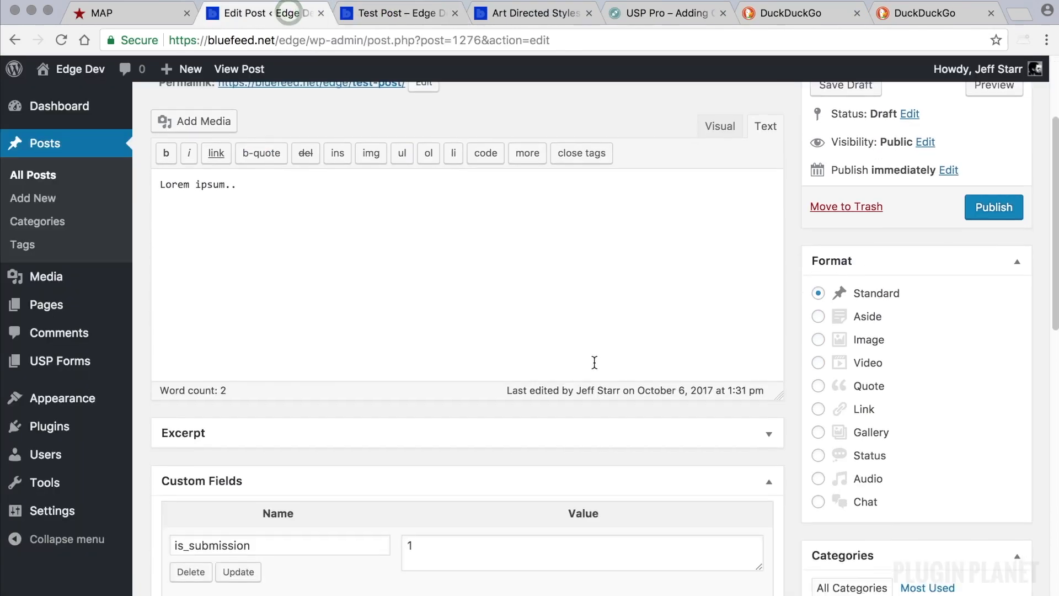
pyautogui.scroll(-3)
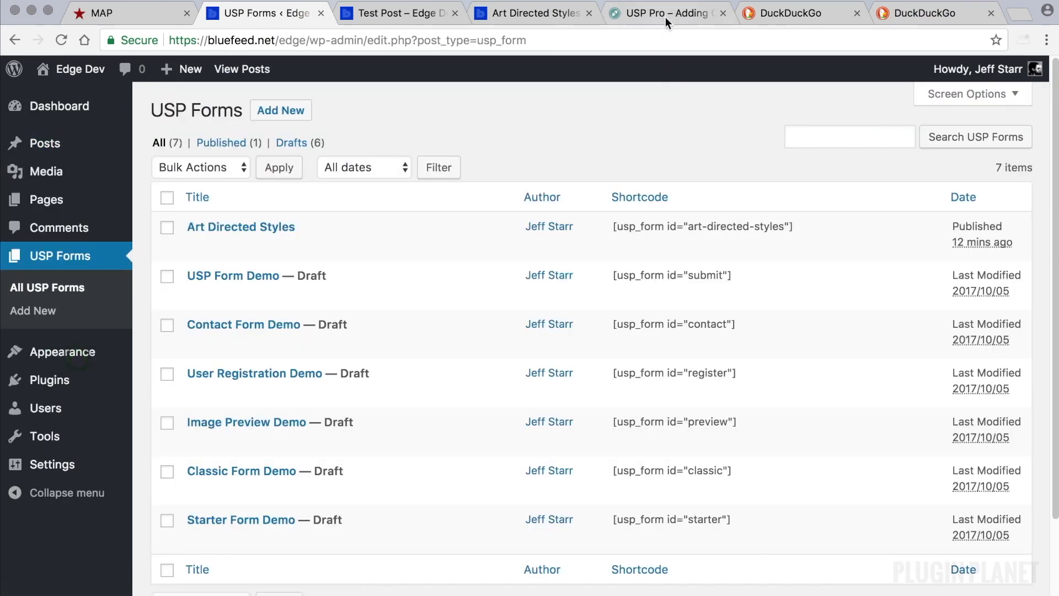
pyautogui.click(664, 12)
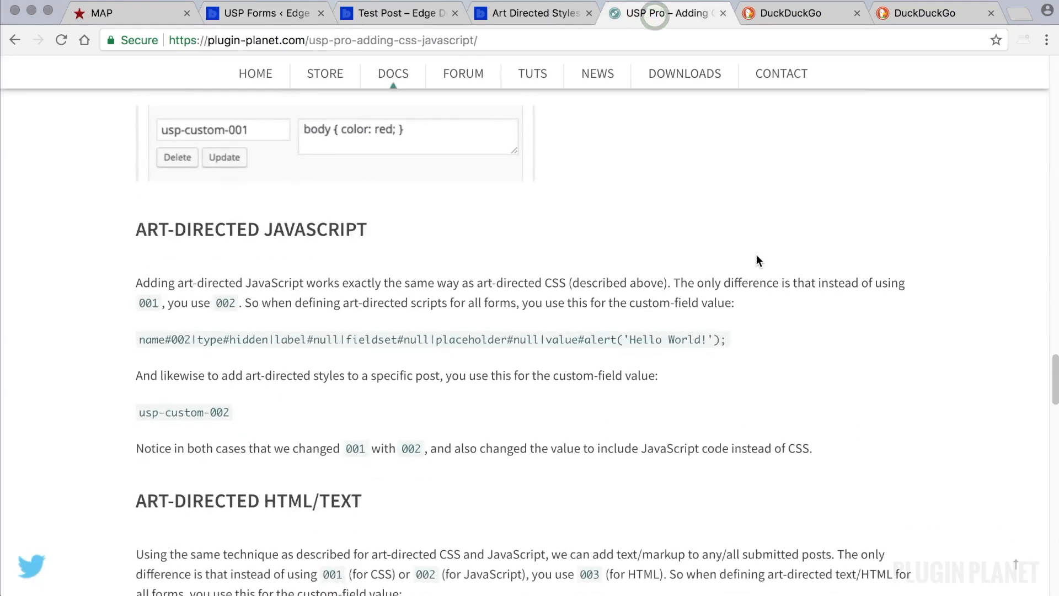
pyautogui.scroll(-3)
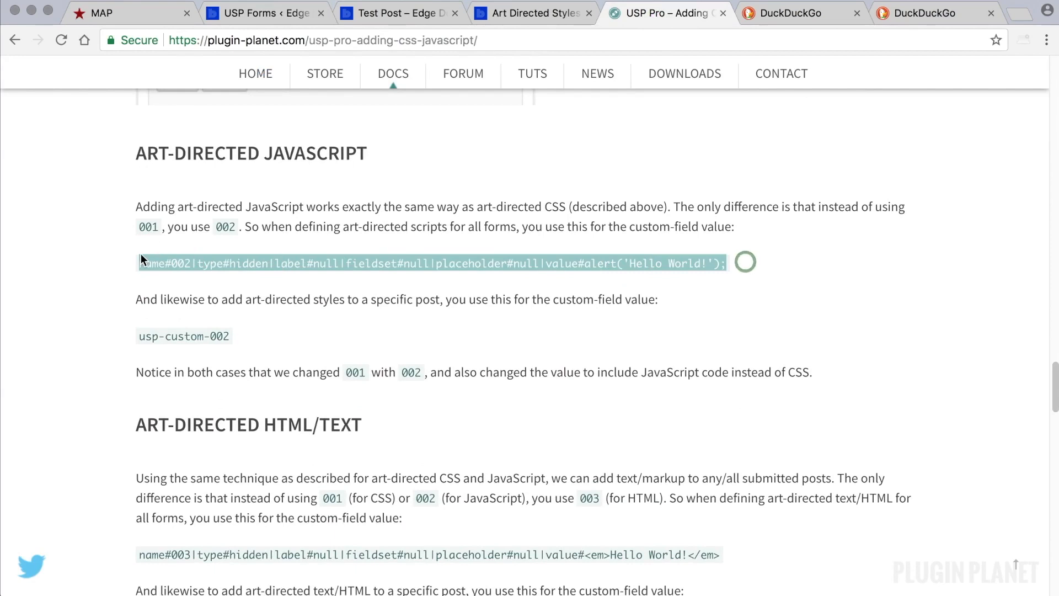
pyautogui.scroll(-3)
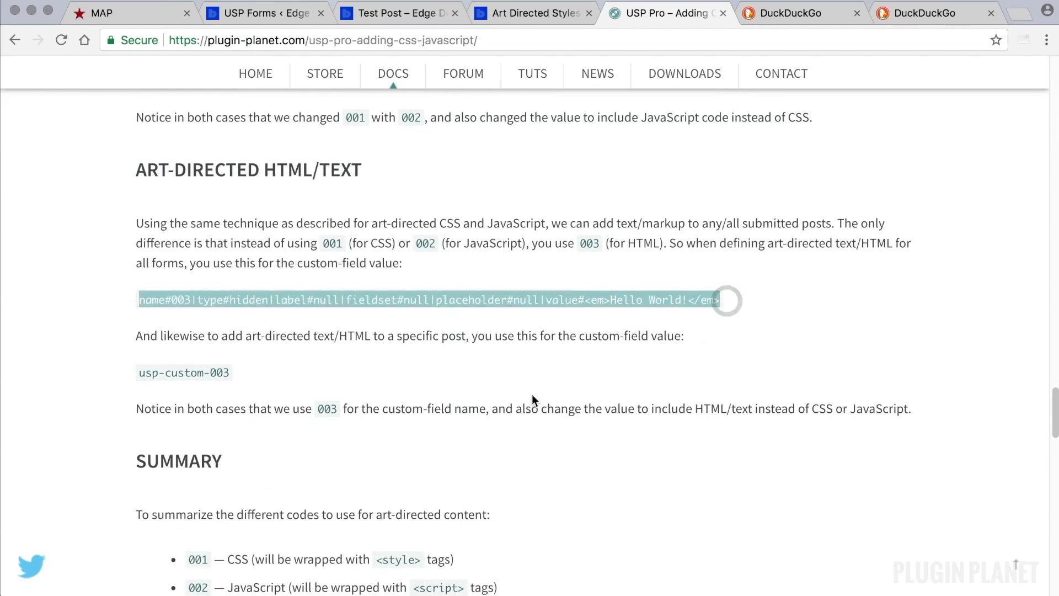
pyautogui.scroll(-3)
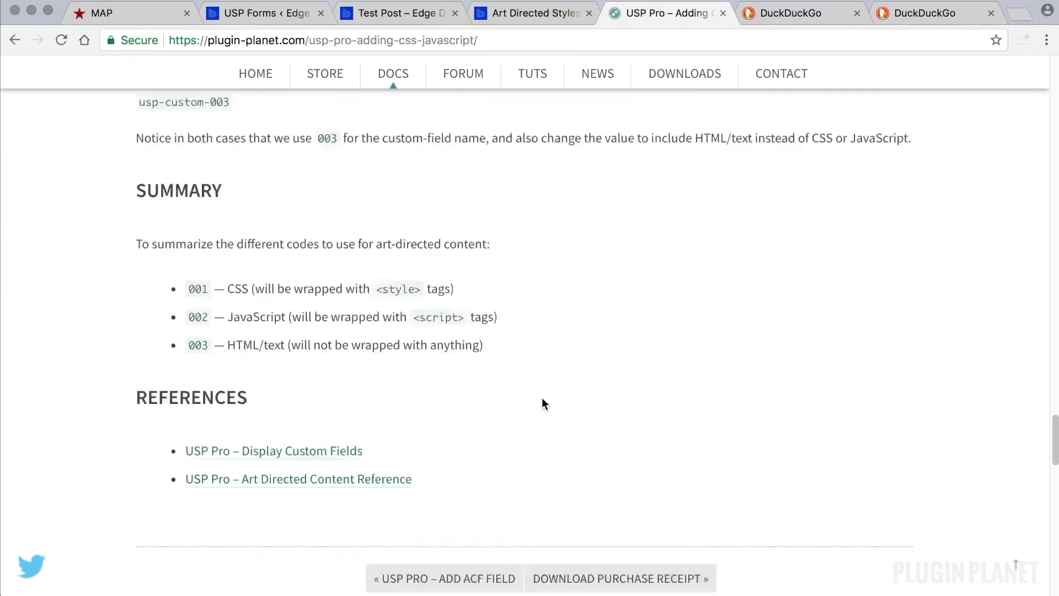
pyautogui.scroll(3)
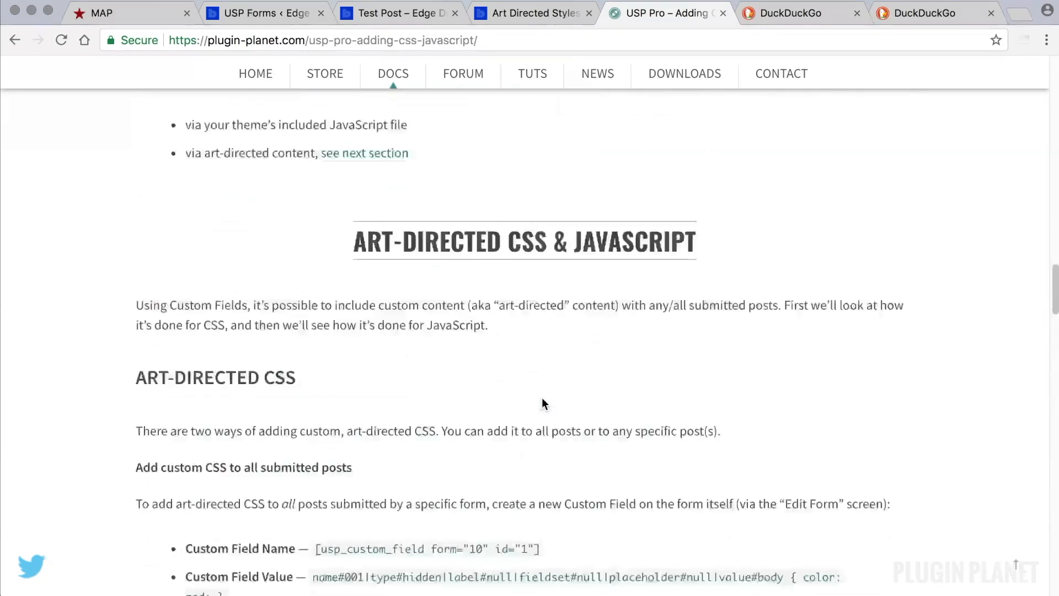
pyautogui.scroll(3)
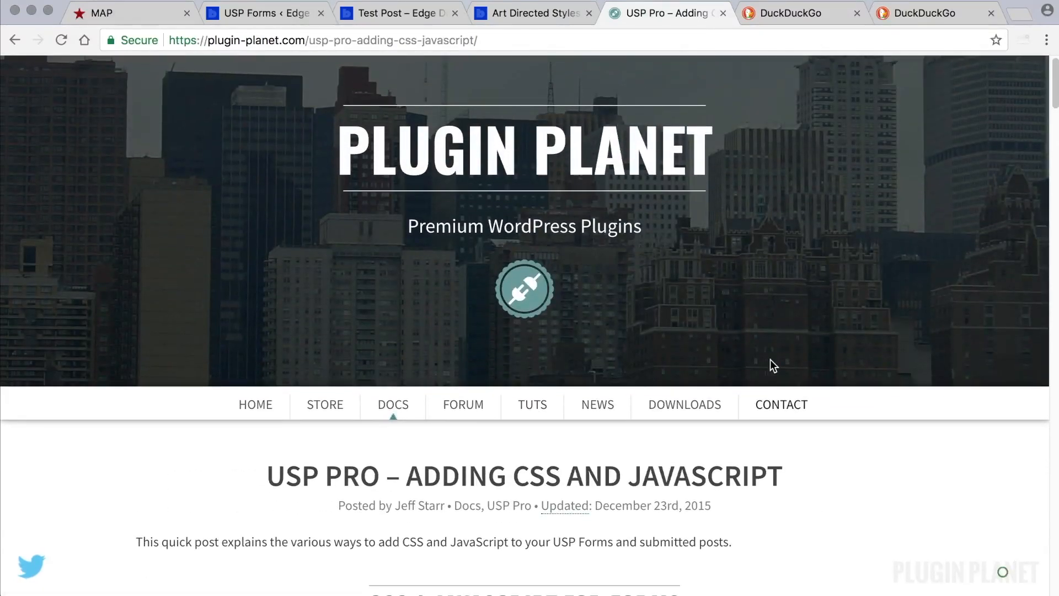
pyautogui.click(269, 13)
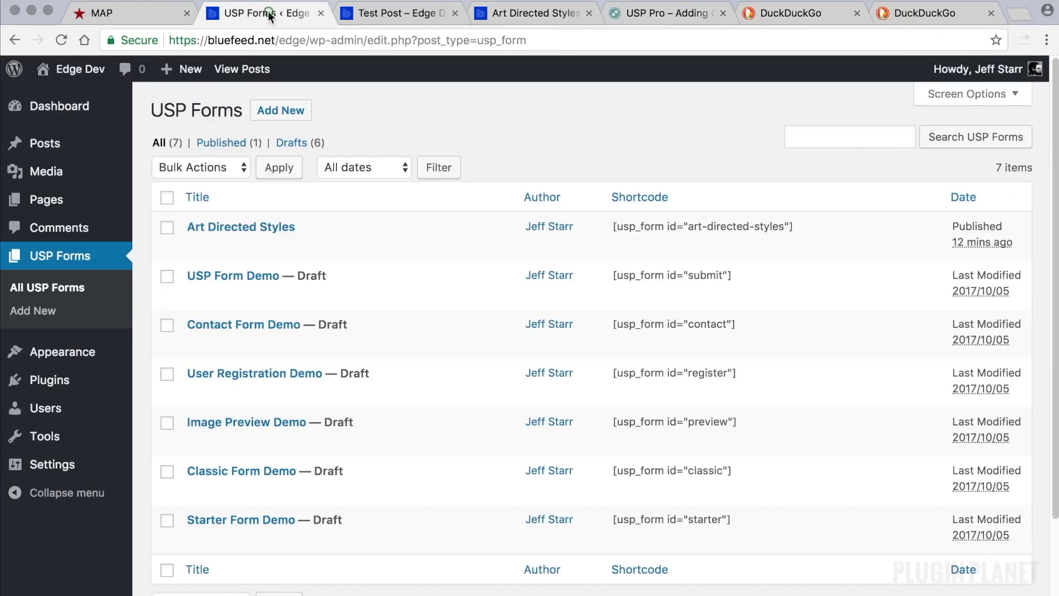